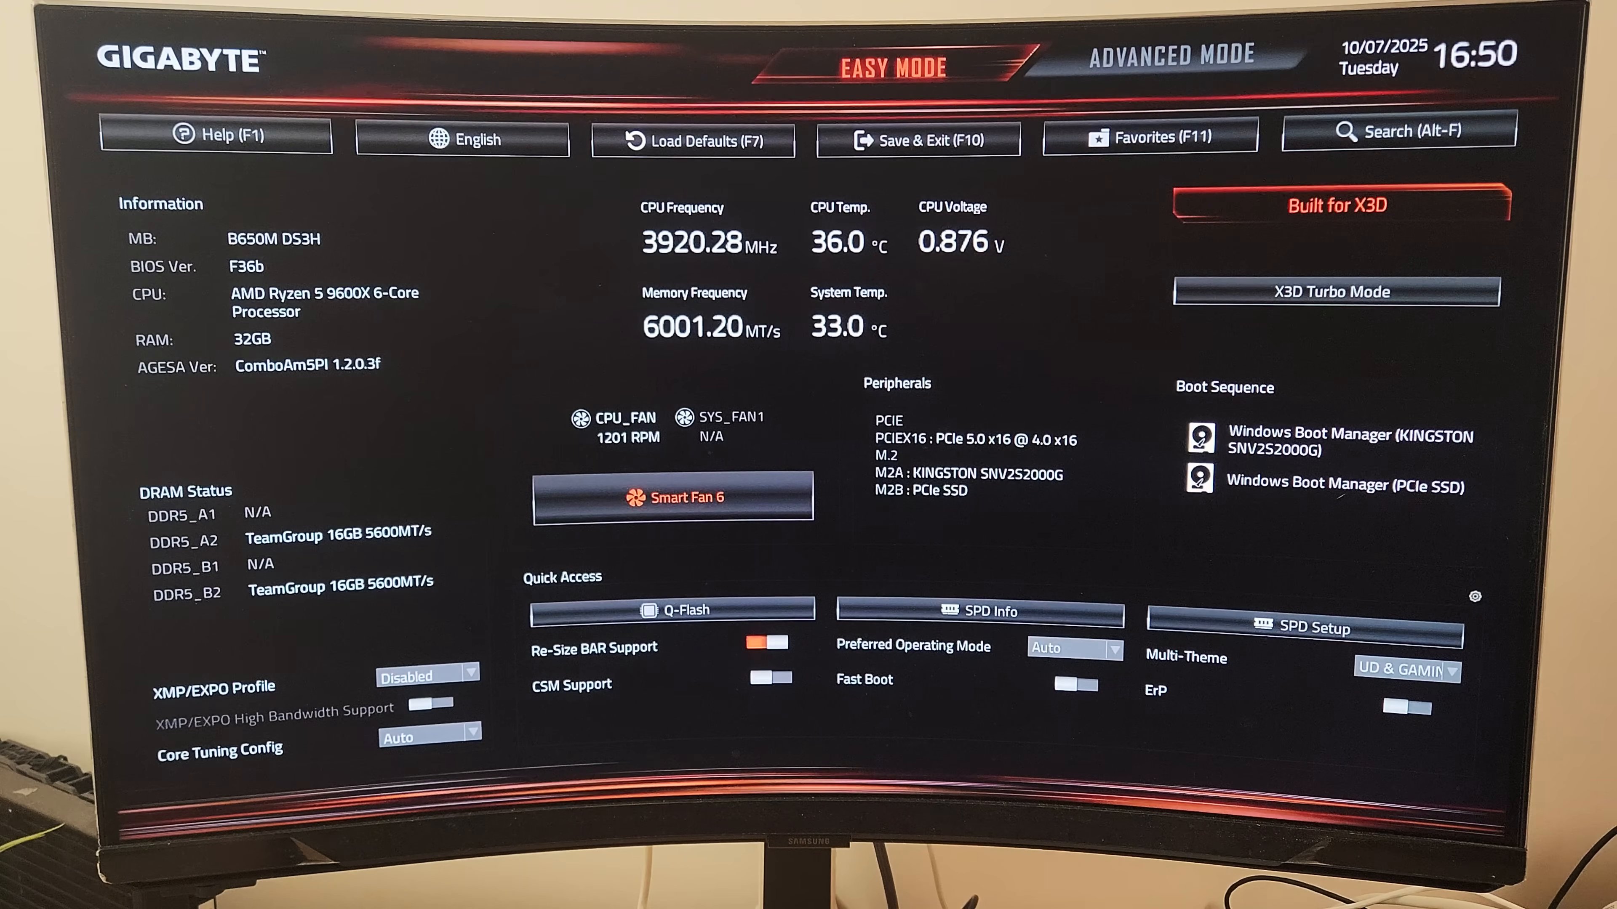
# - In Advanced Mode's CPU Core Voltage Control, set PBO to Advanced, Motherboard limits, positive 150 boost override
pyautogui.click(1172, 58)
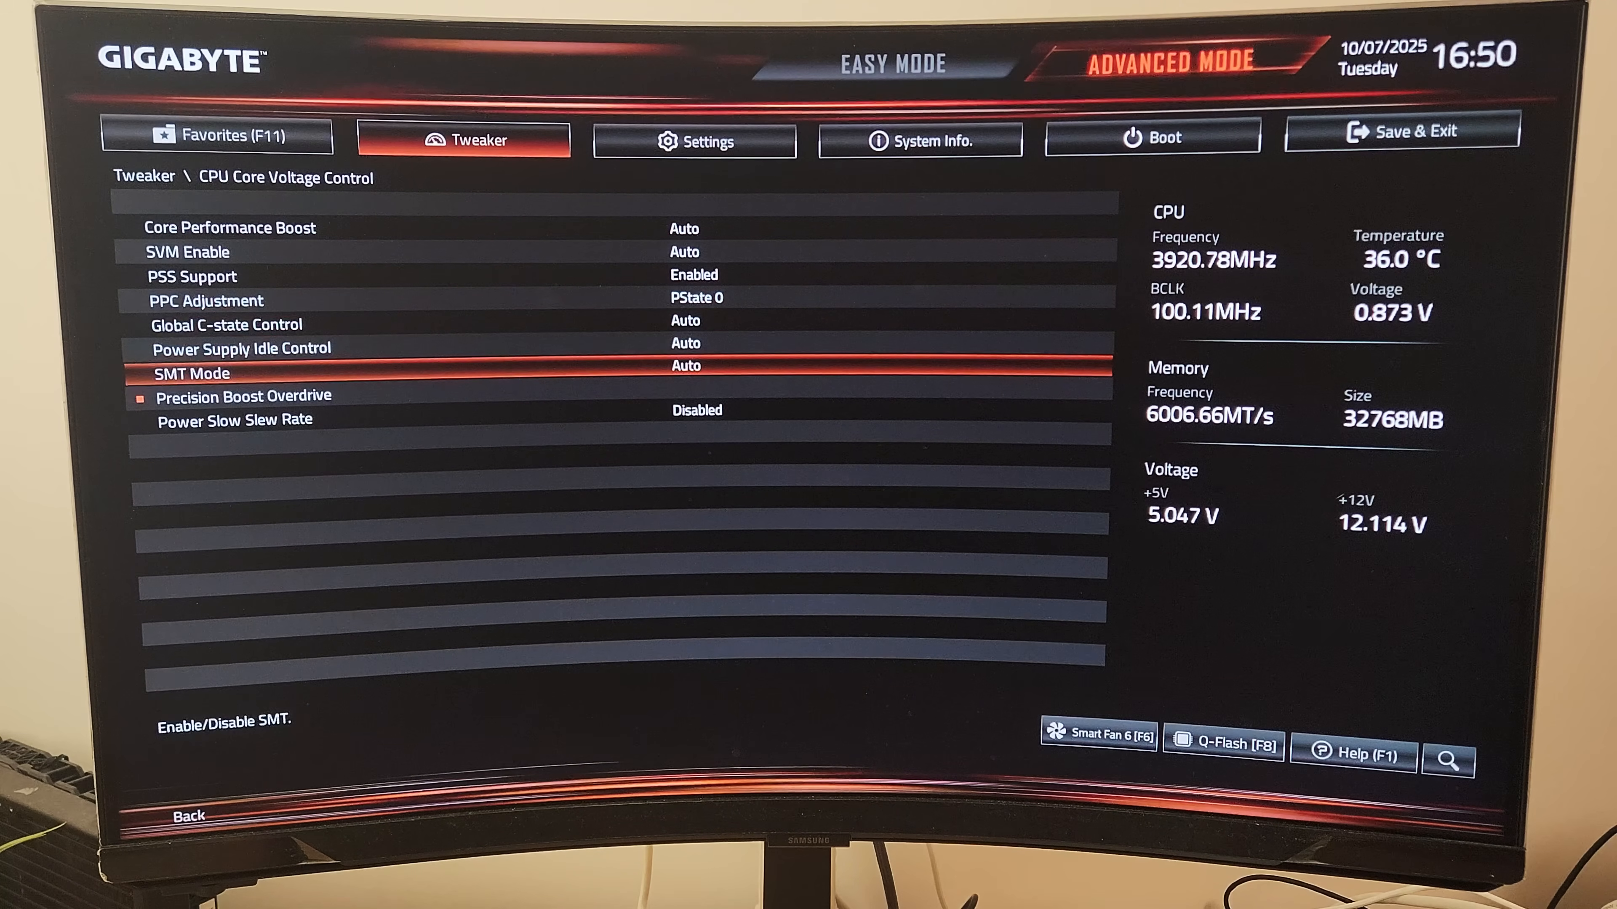
pyautogui.click(242, 396)
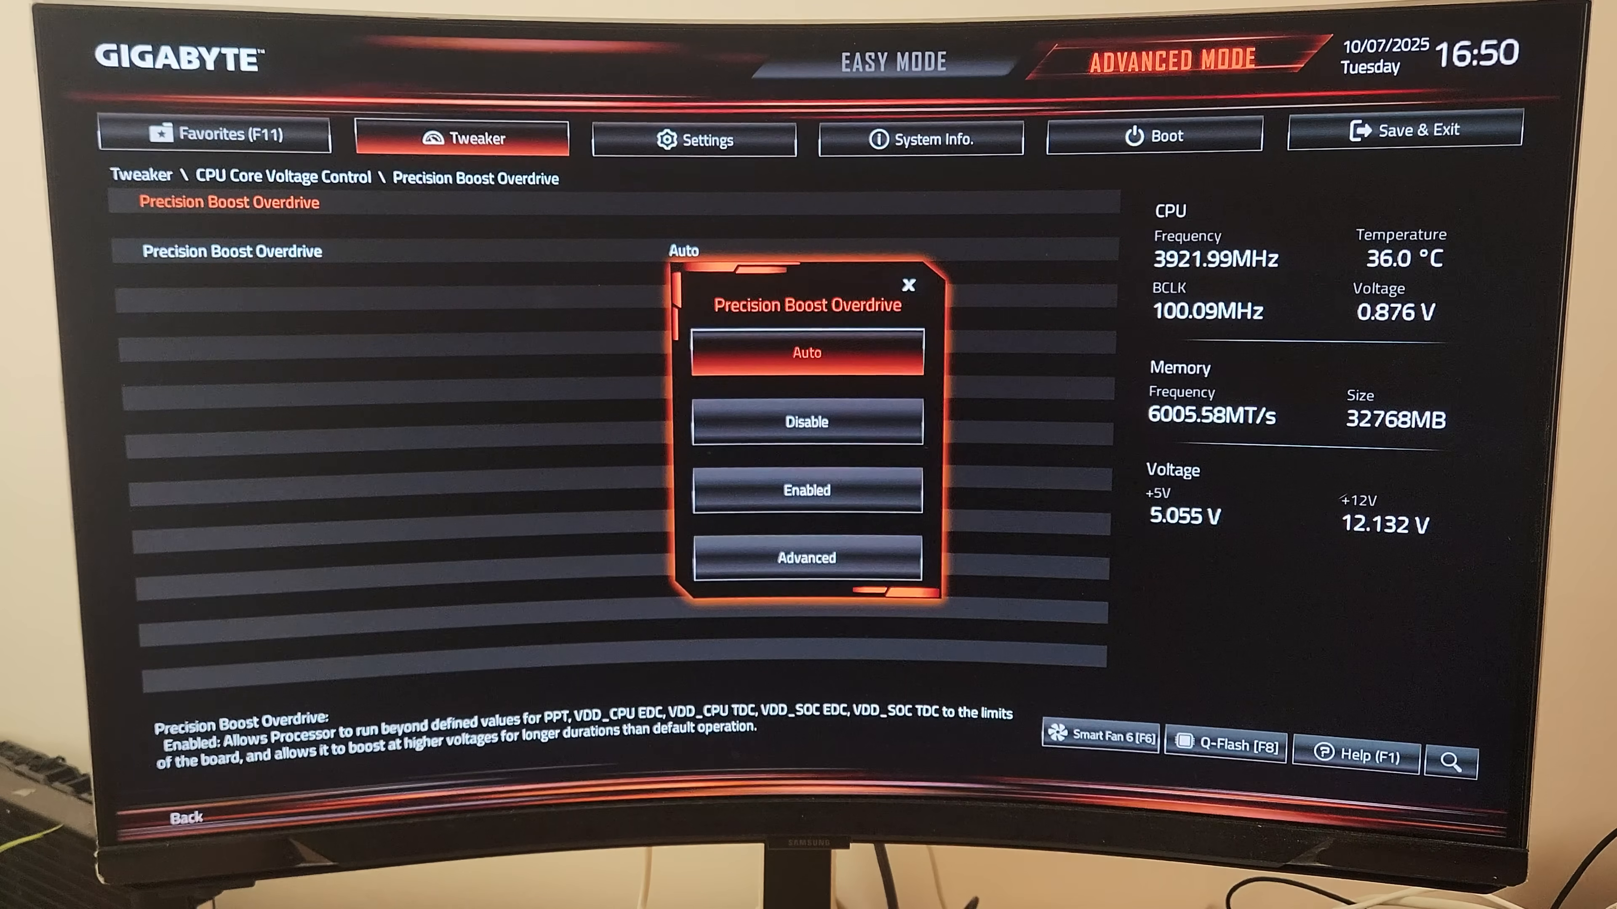
pyautogui.click(809, 557)
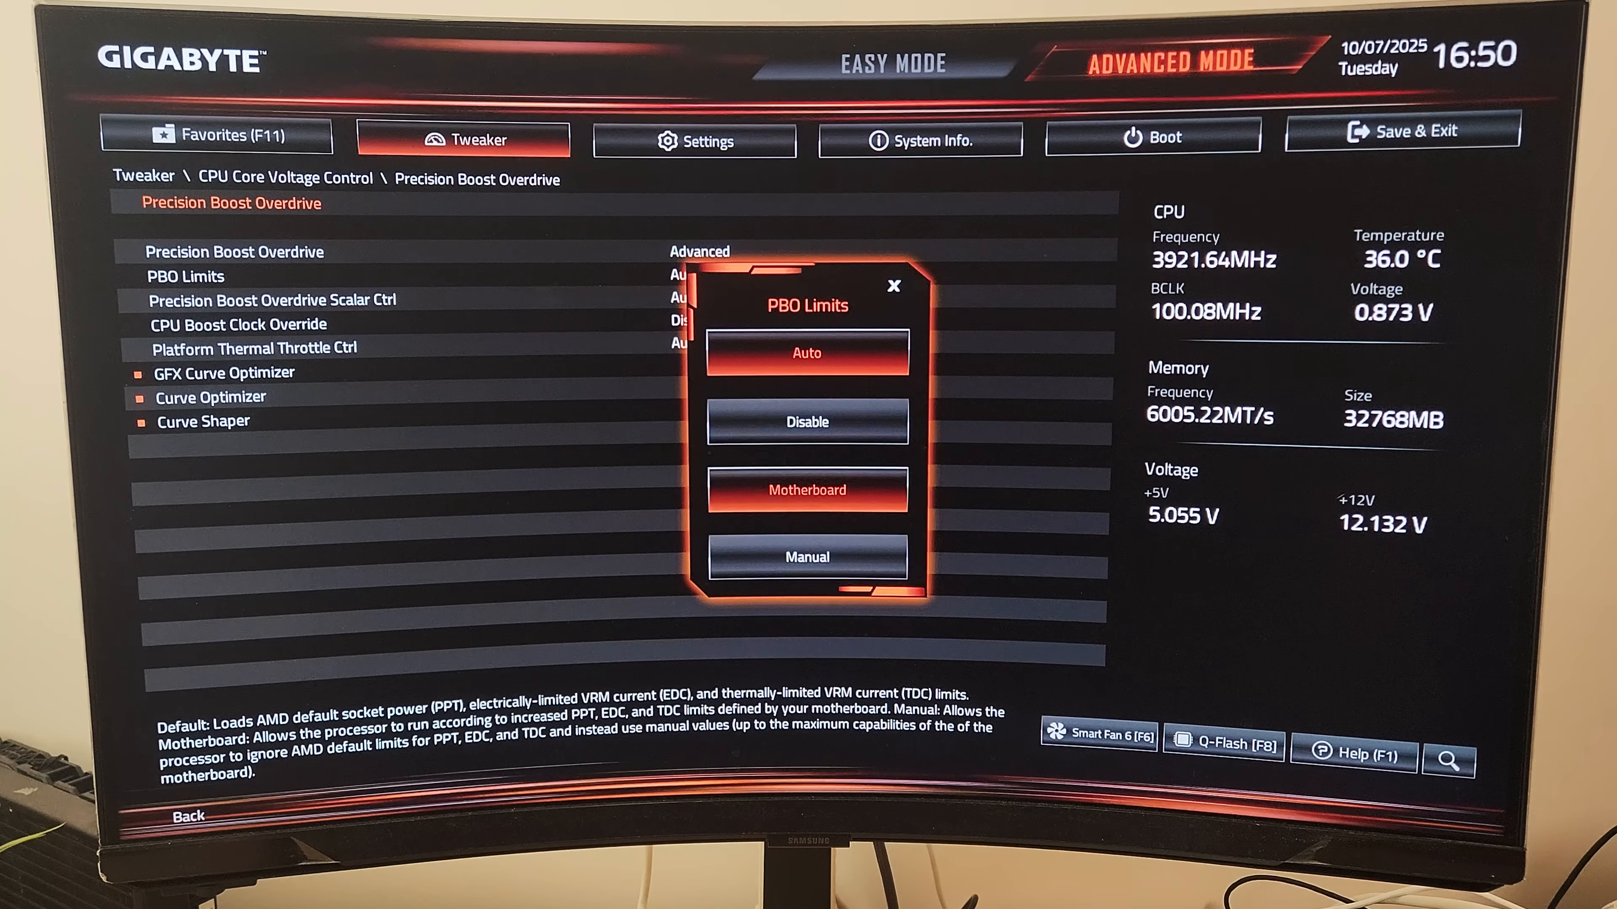
pyautogui.click(807, 490)
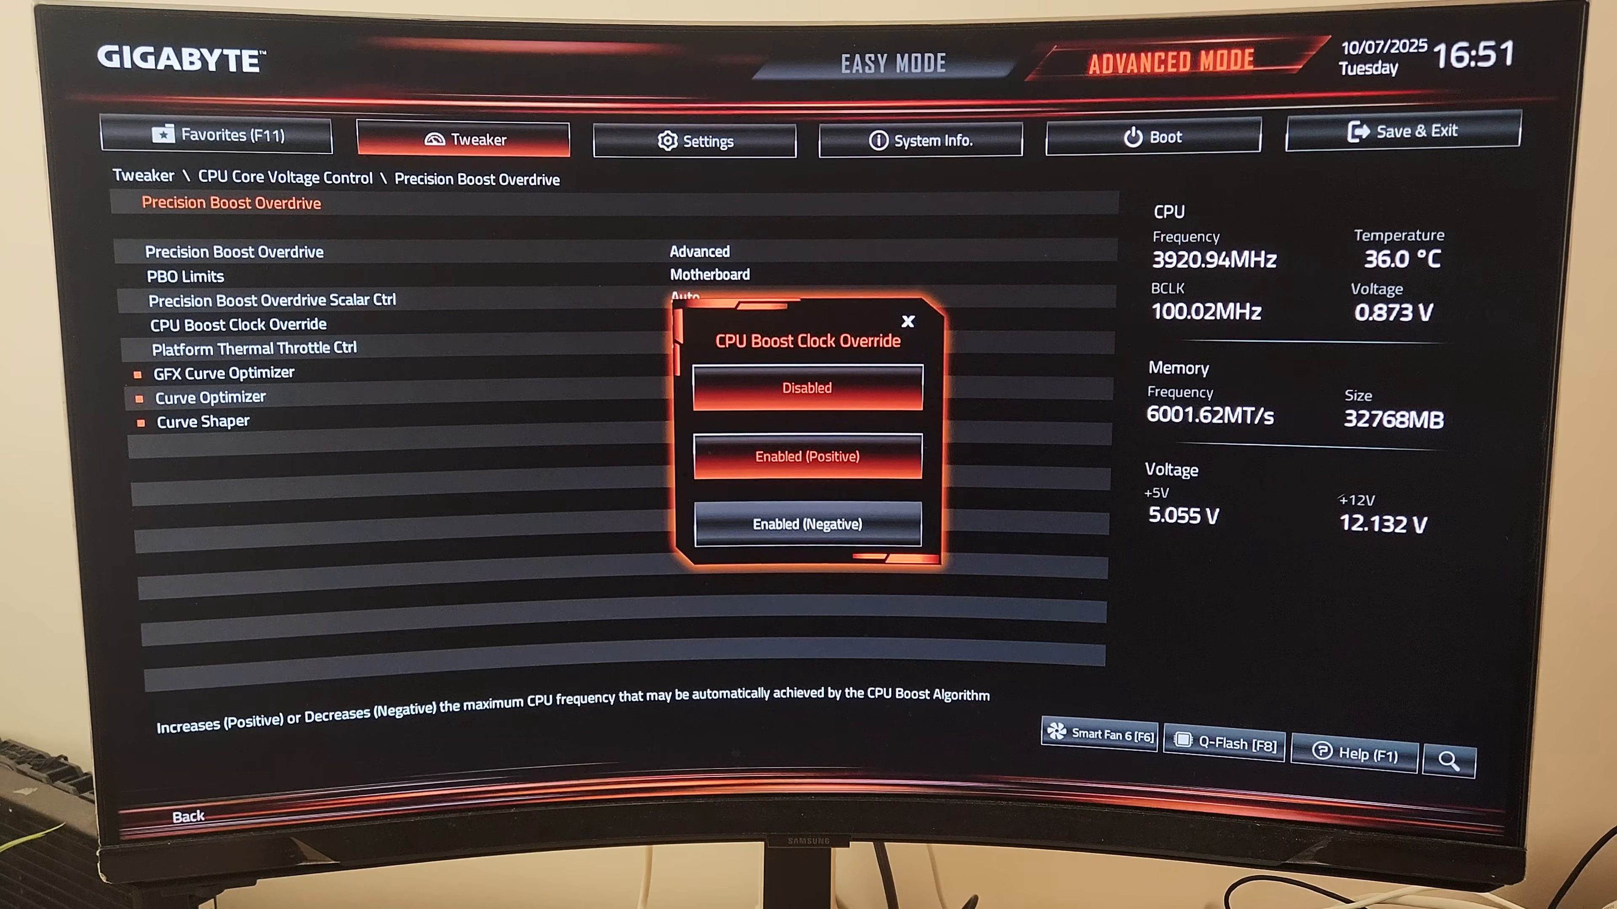
pyautogui.click(807, 457)
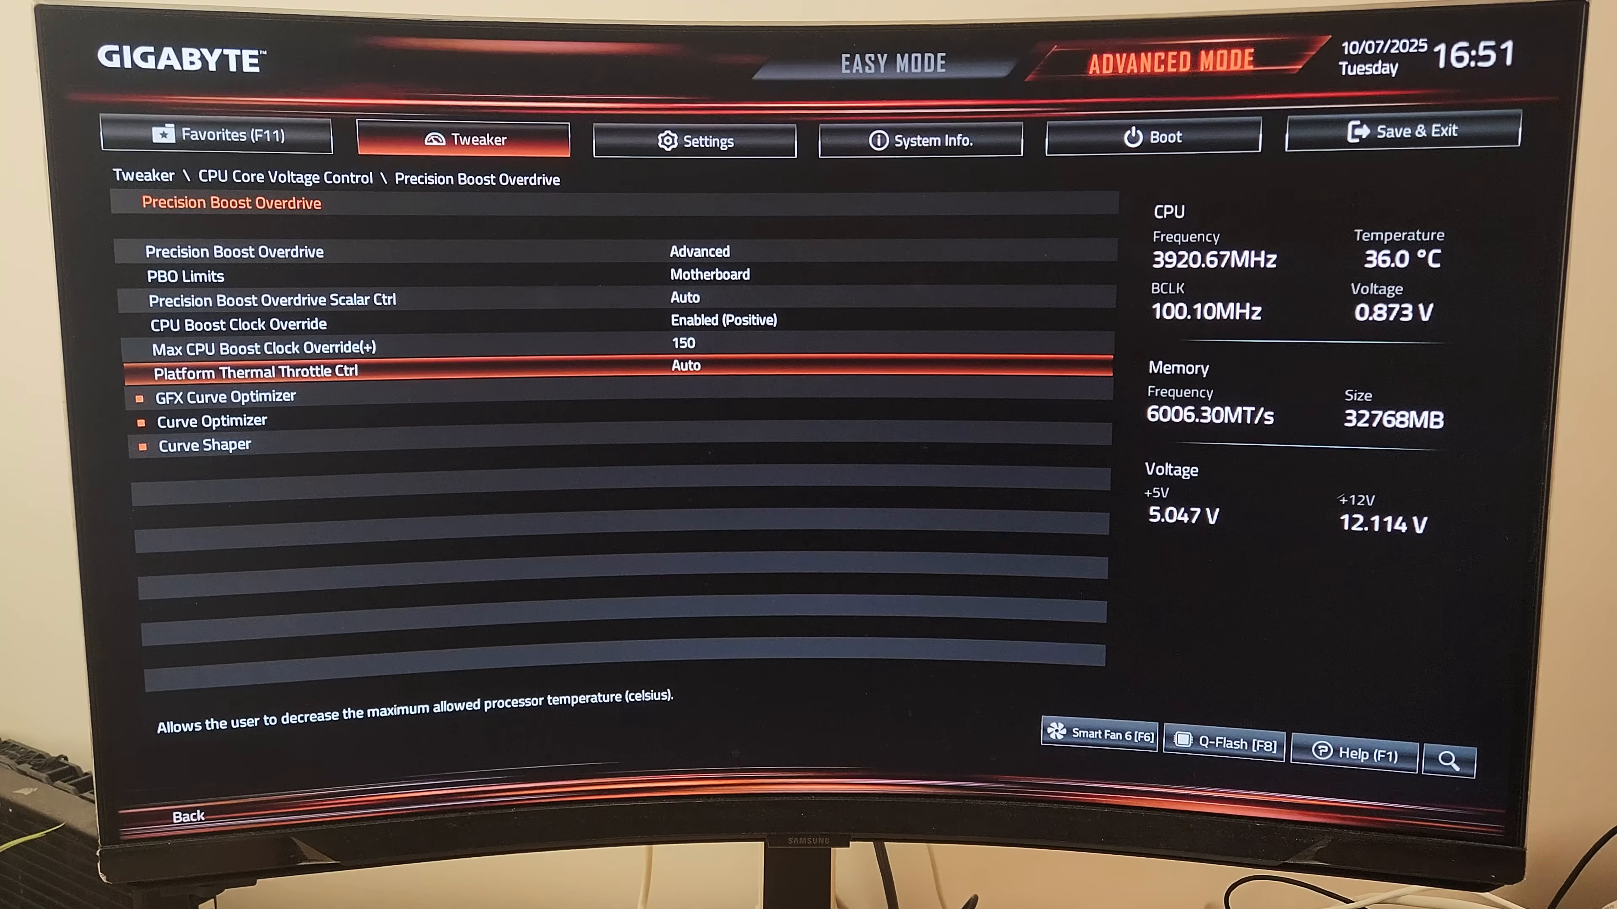
pyautogui.press('Down')
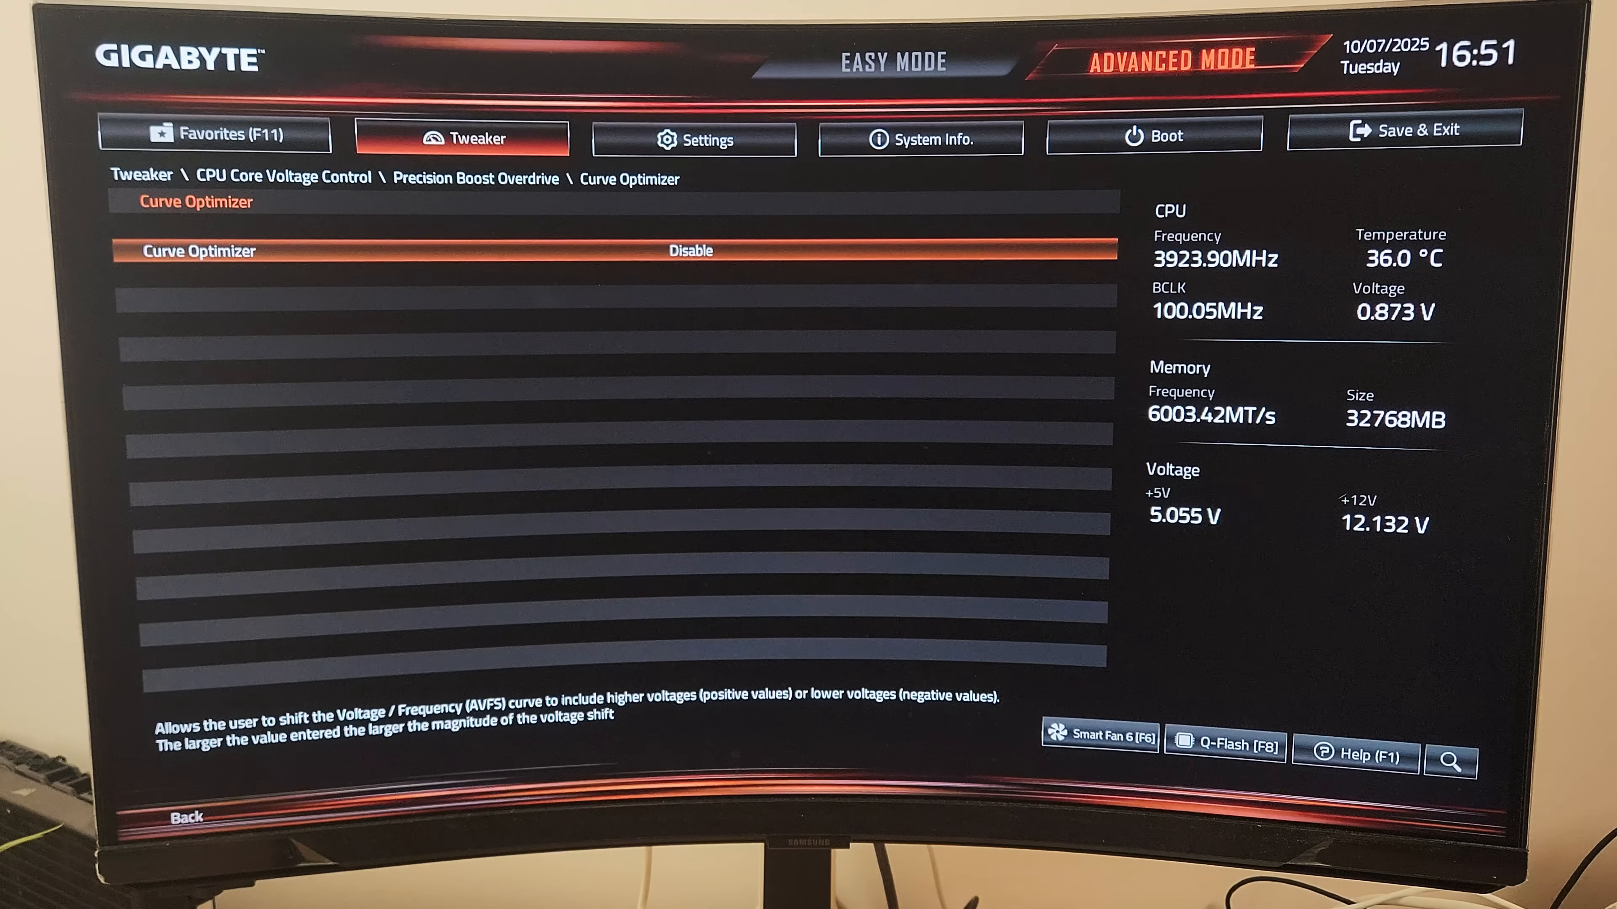
# - Set the XMP/EXPO Profile to XMP 1 (DDR5-7200, 1.400V)
pyautogui.click(692, 252)
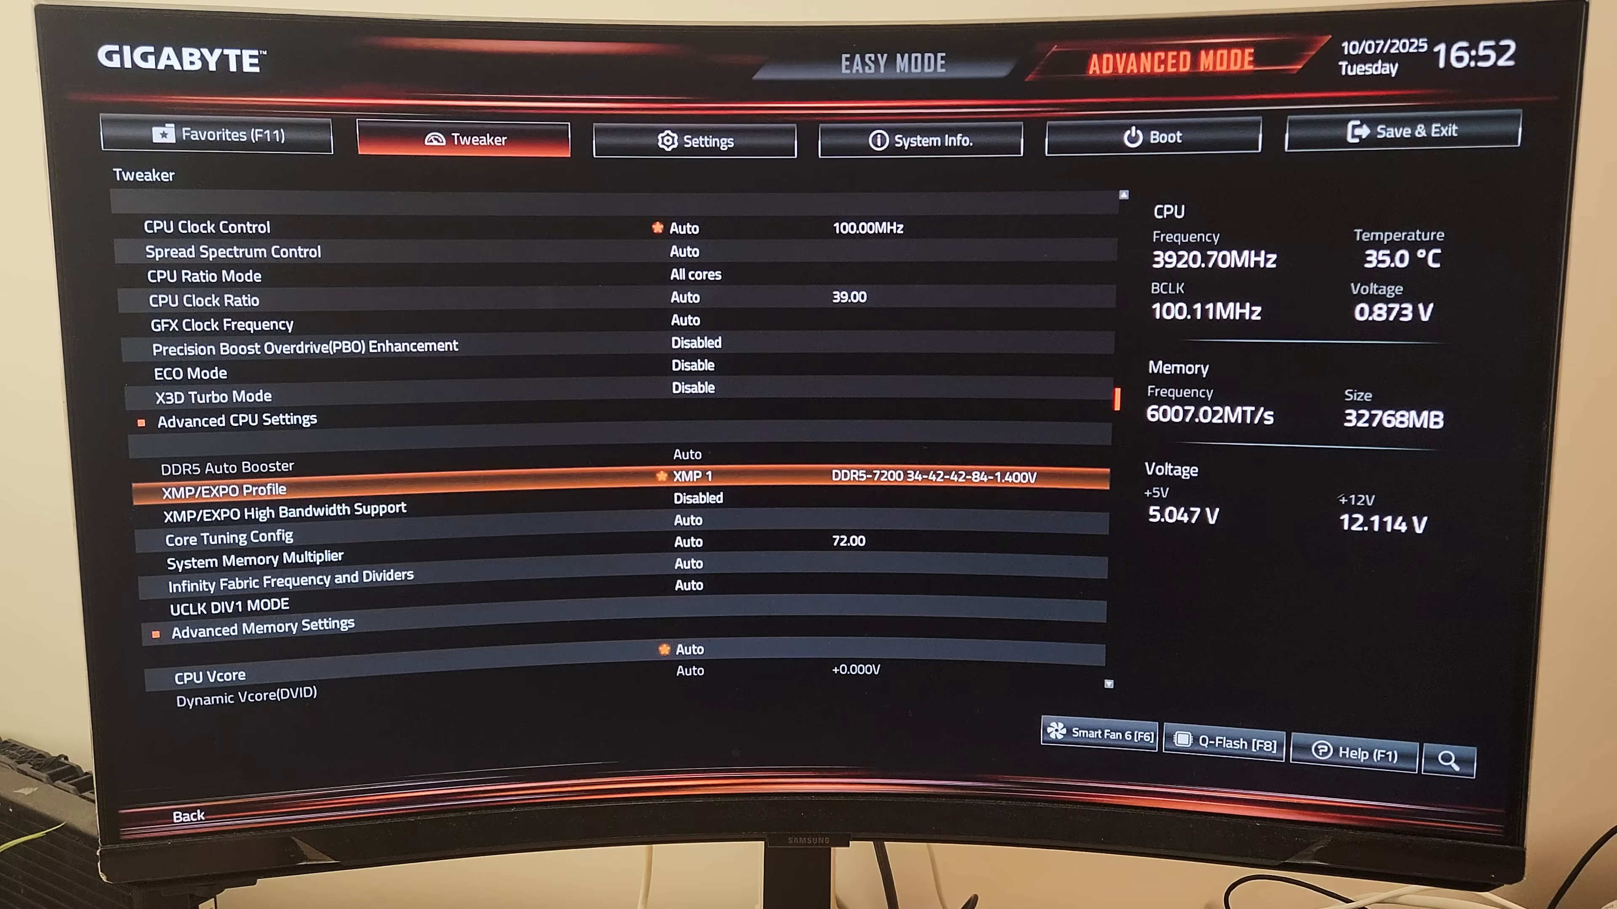
# - Enable High Bandwidth Support, memory multiplier 60, and Infinity Fabric Frequency 2100 MHz
pyautogui.click(285, 521)
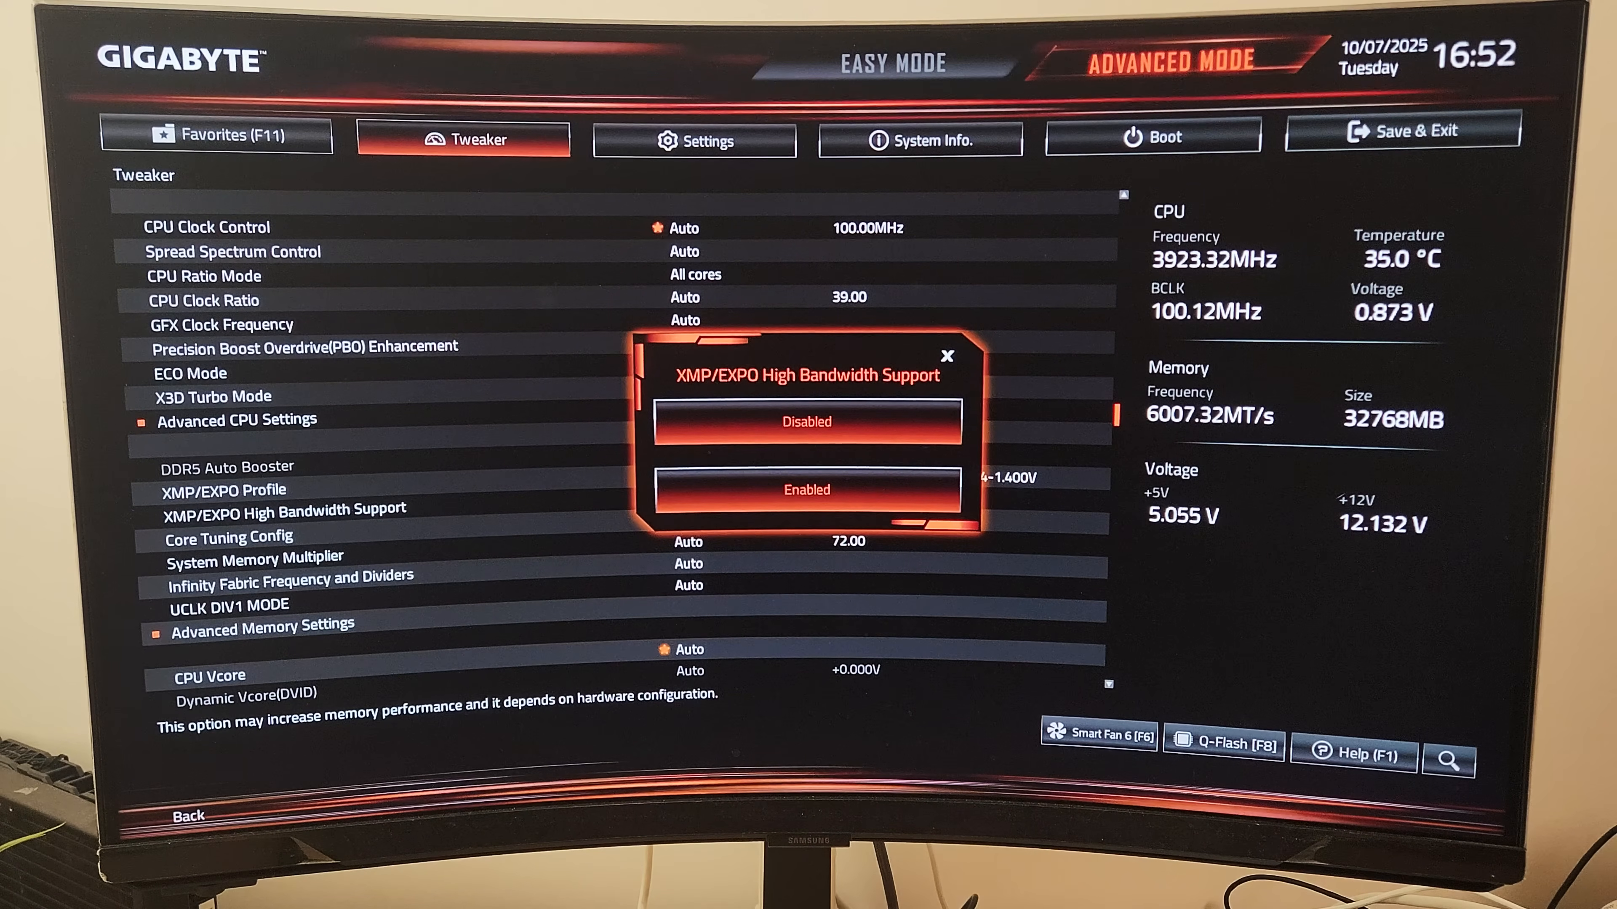
pyautogui.click(810, 490)
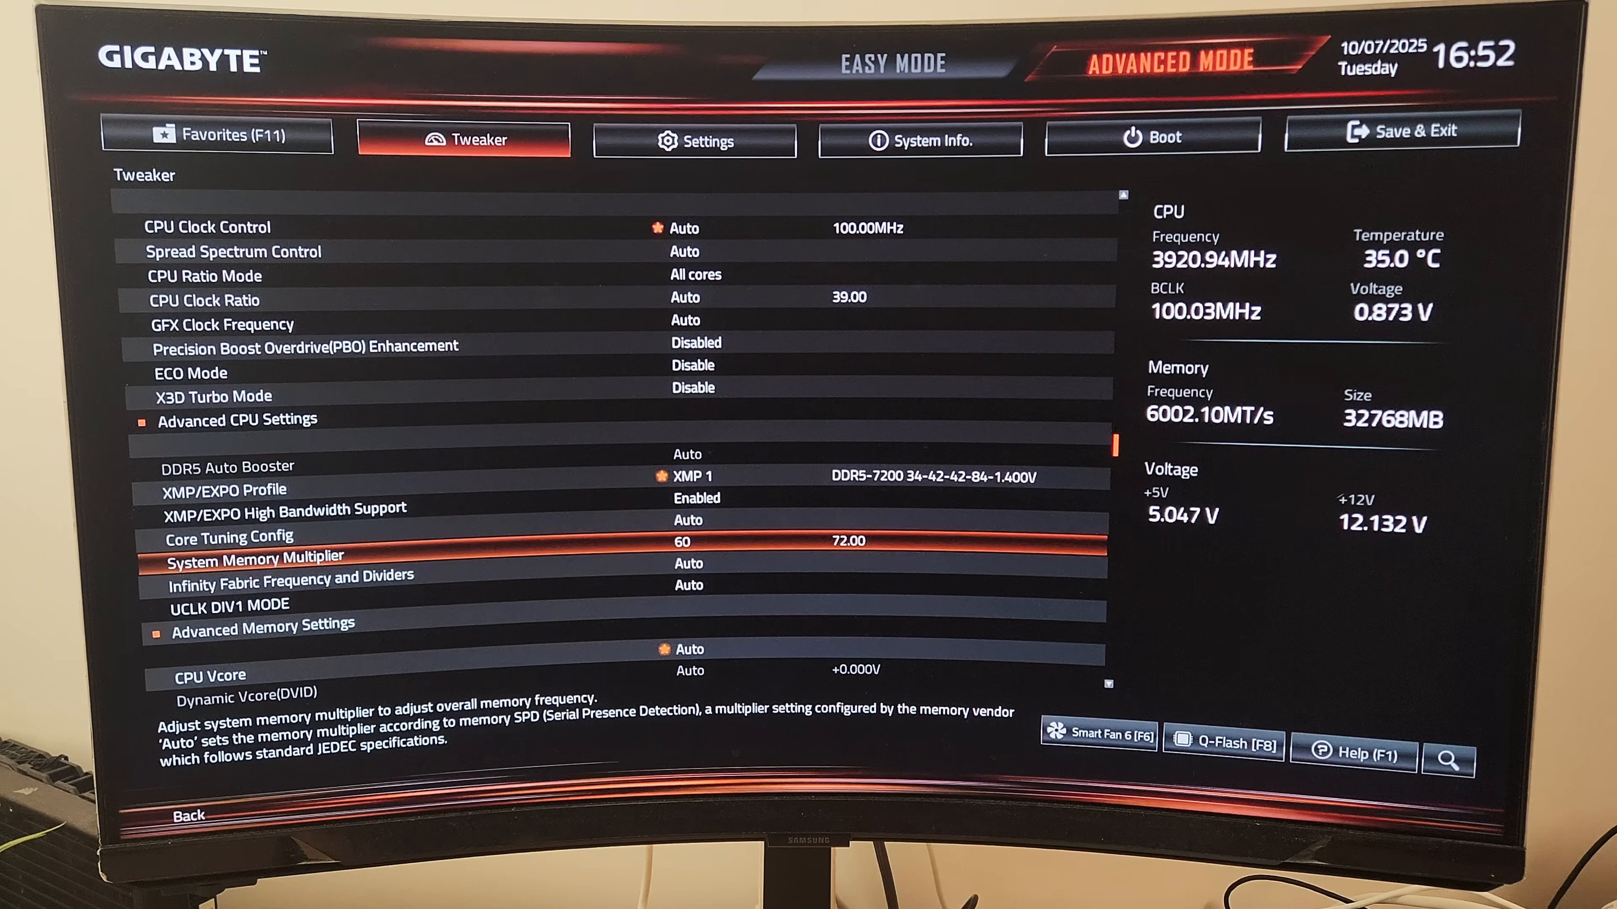
pyautogui.press('down')
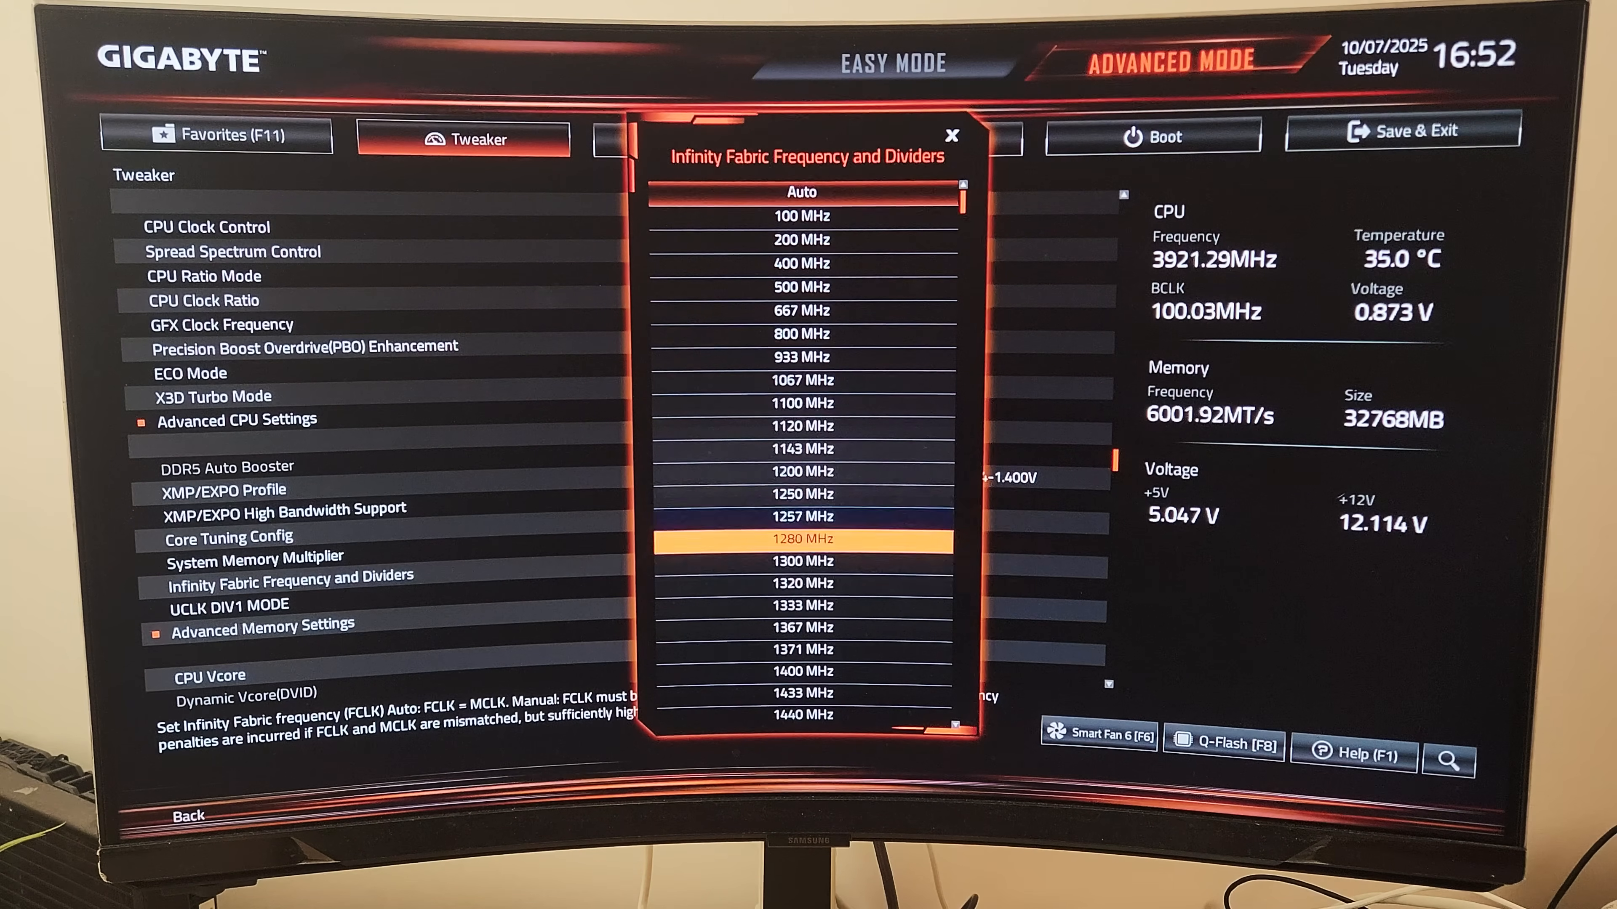
pyautogui.scroll(-3)
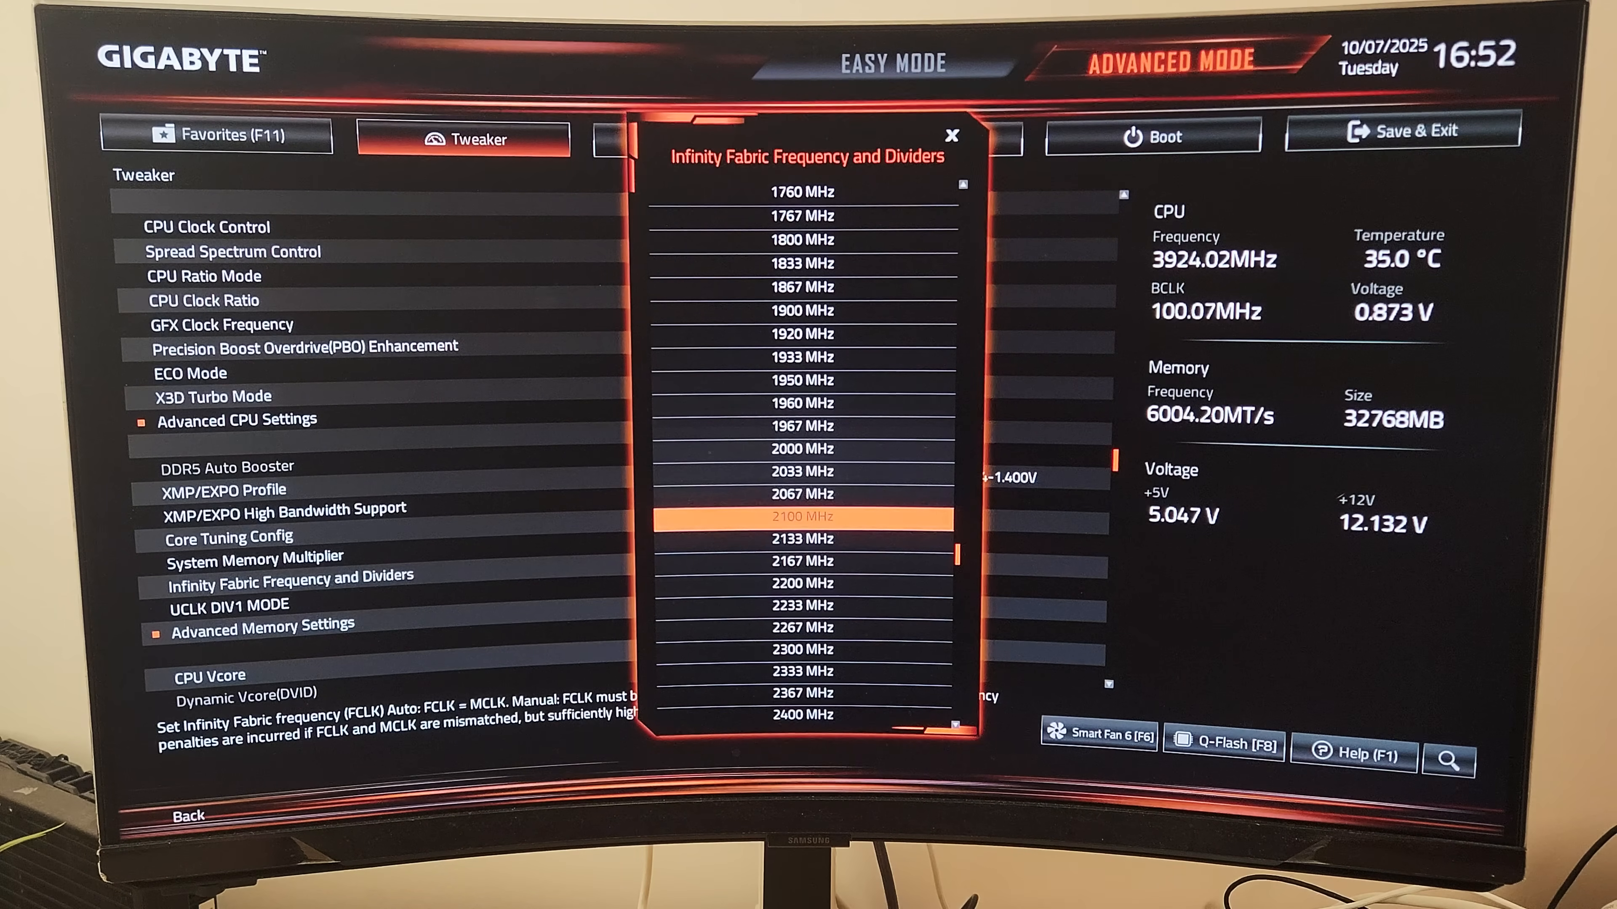
pyautogui.click(803, 516)
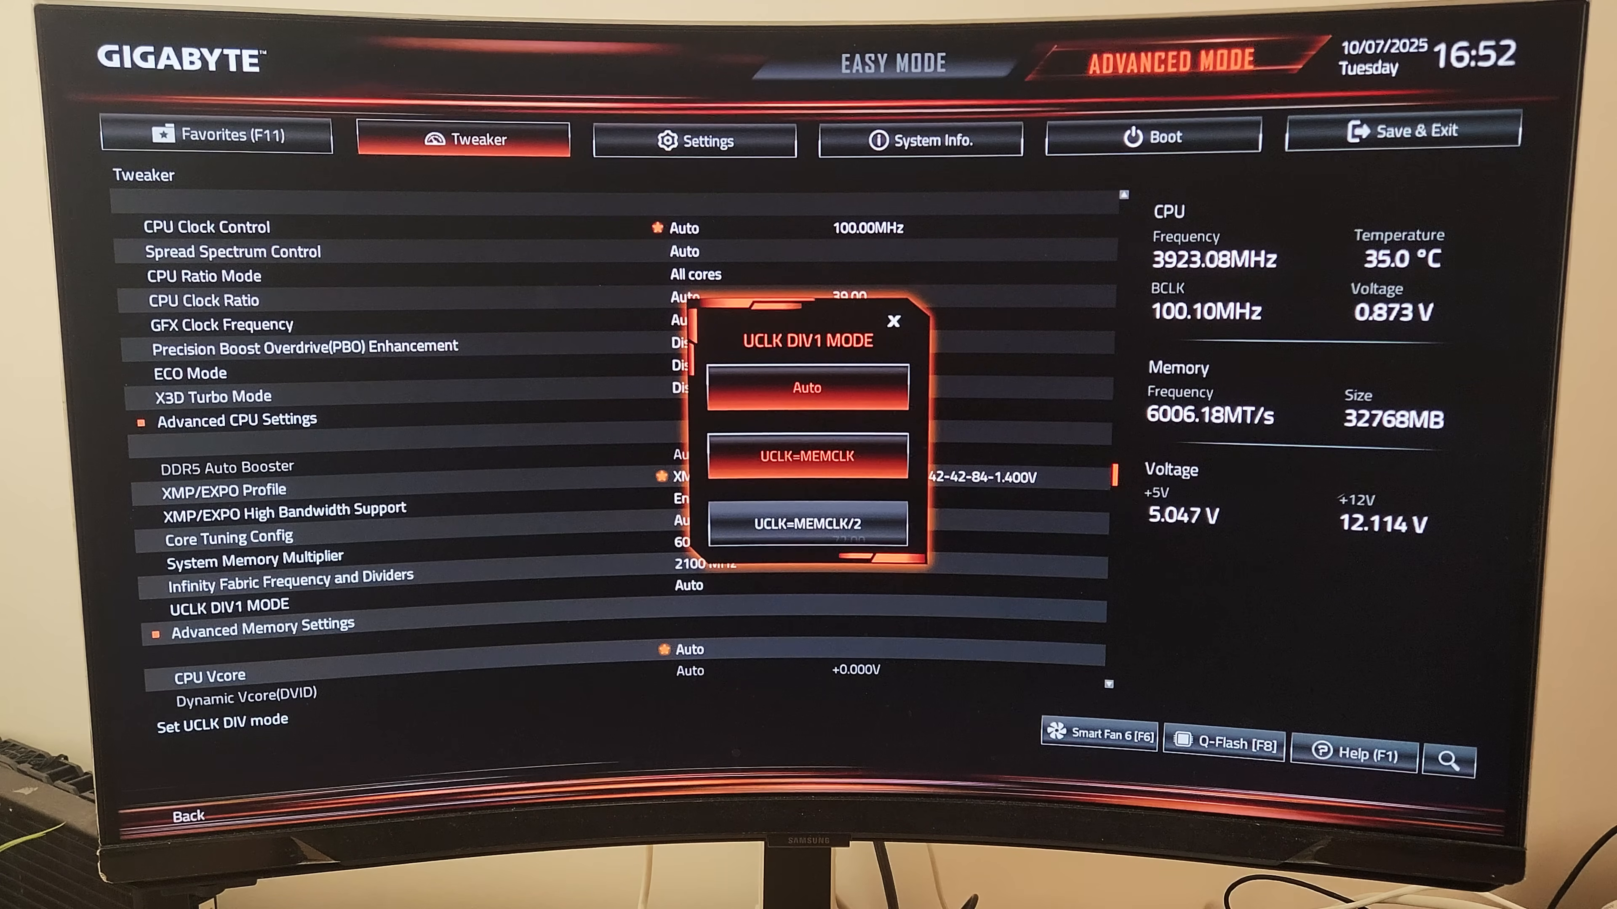
# - Set UCLK DIV1 mode to UCLK=MEMCLK and go to Advanced Memory Settings
pyautogui.click(807, 456)
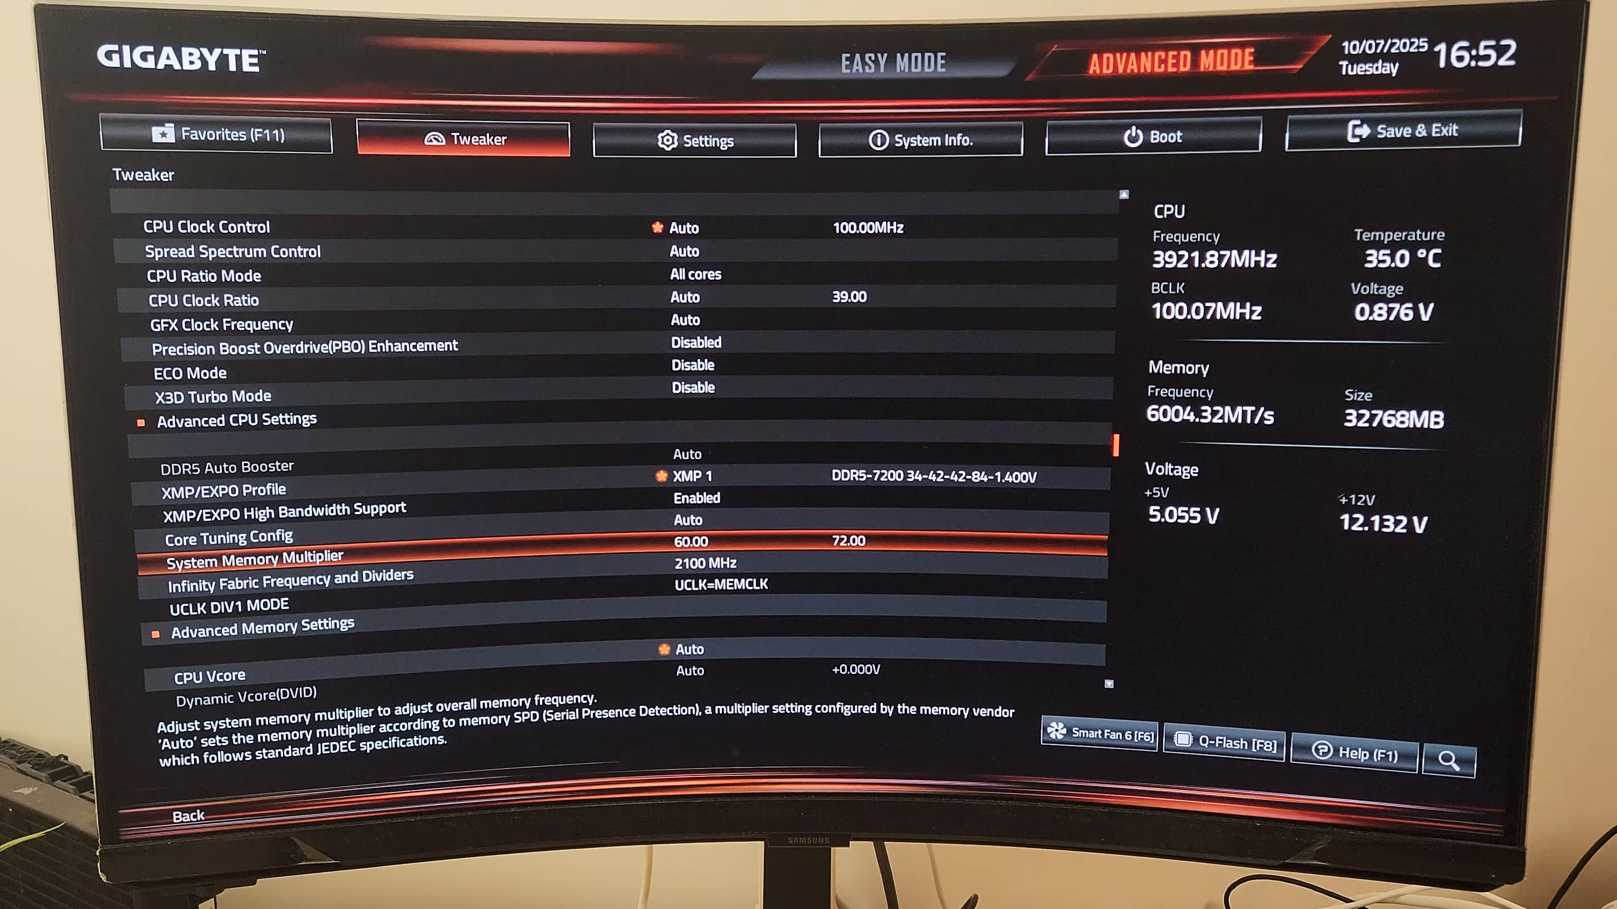
pyautogui.click(228, 604)
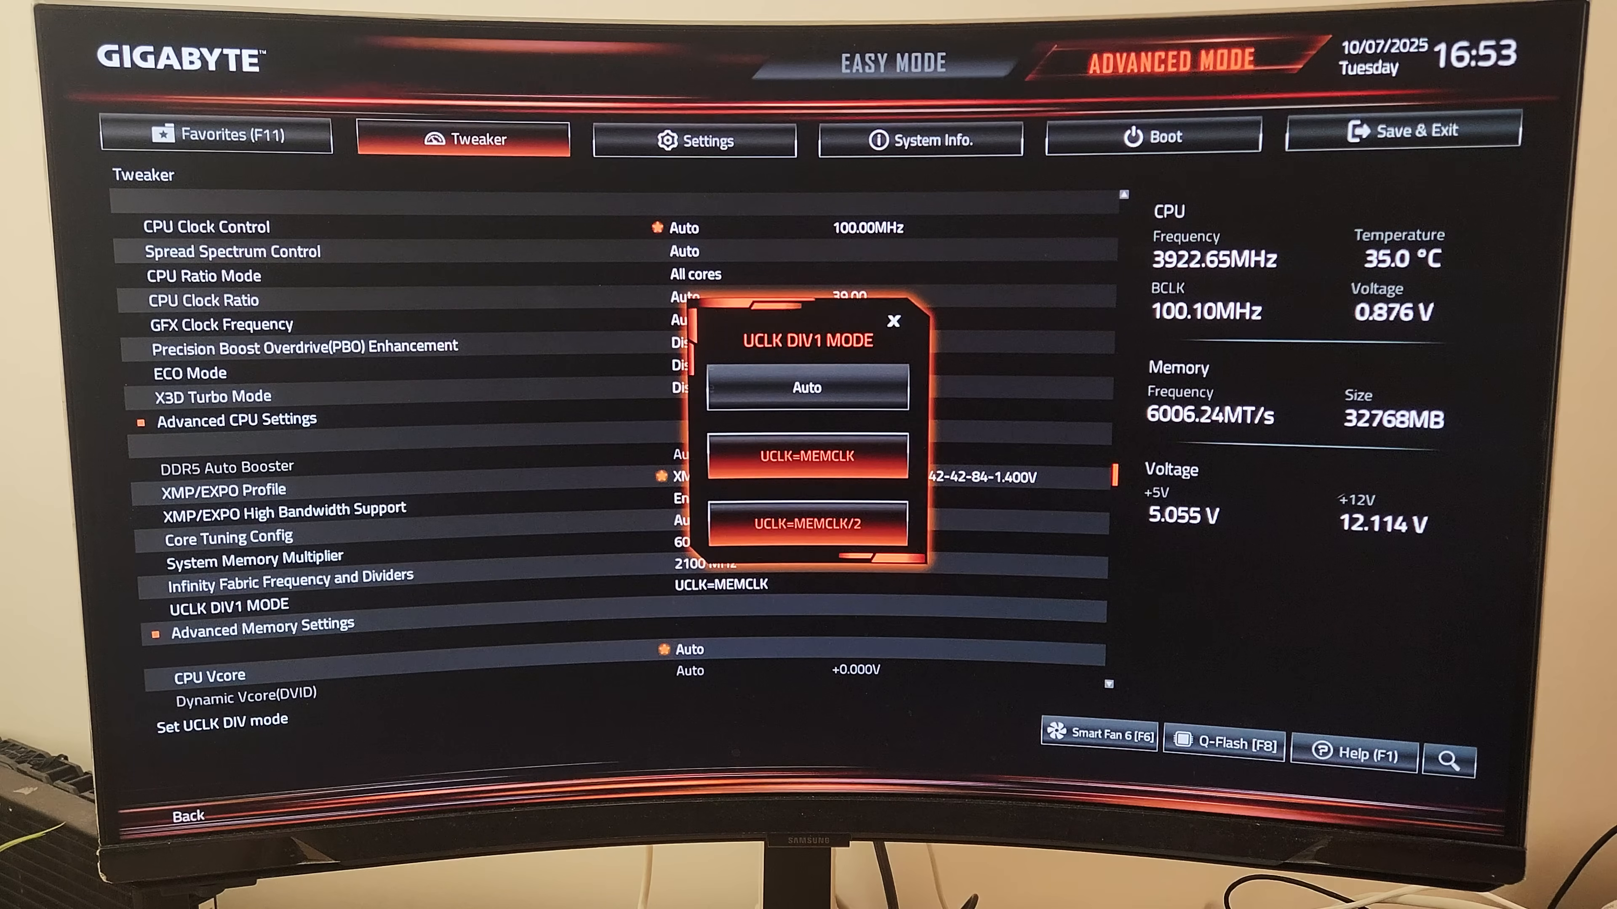
pyautogui.click(808, 457)
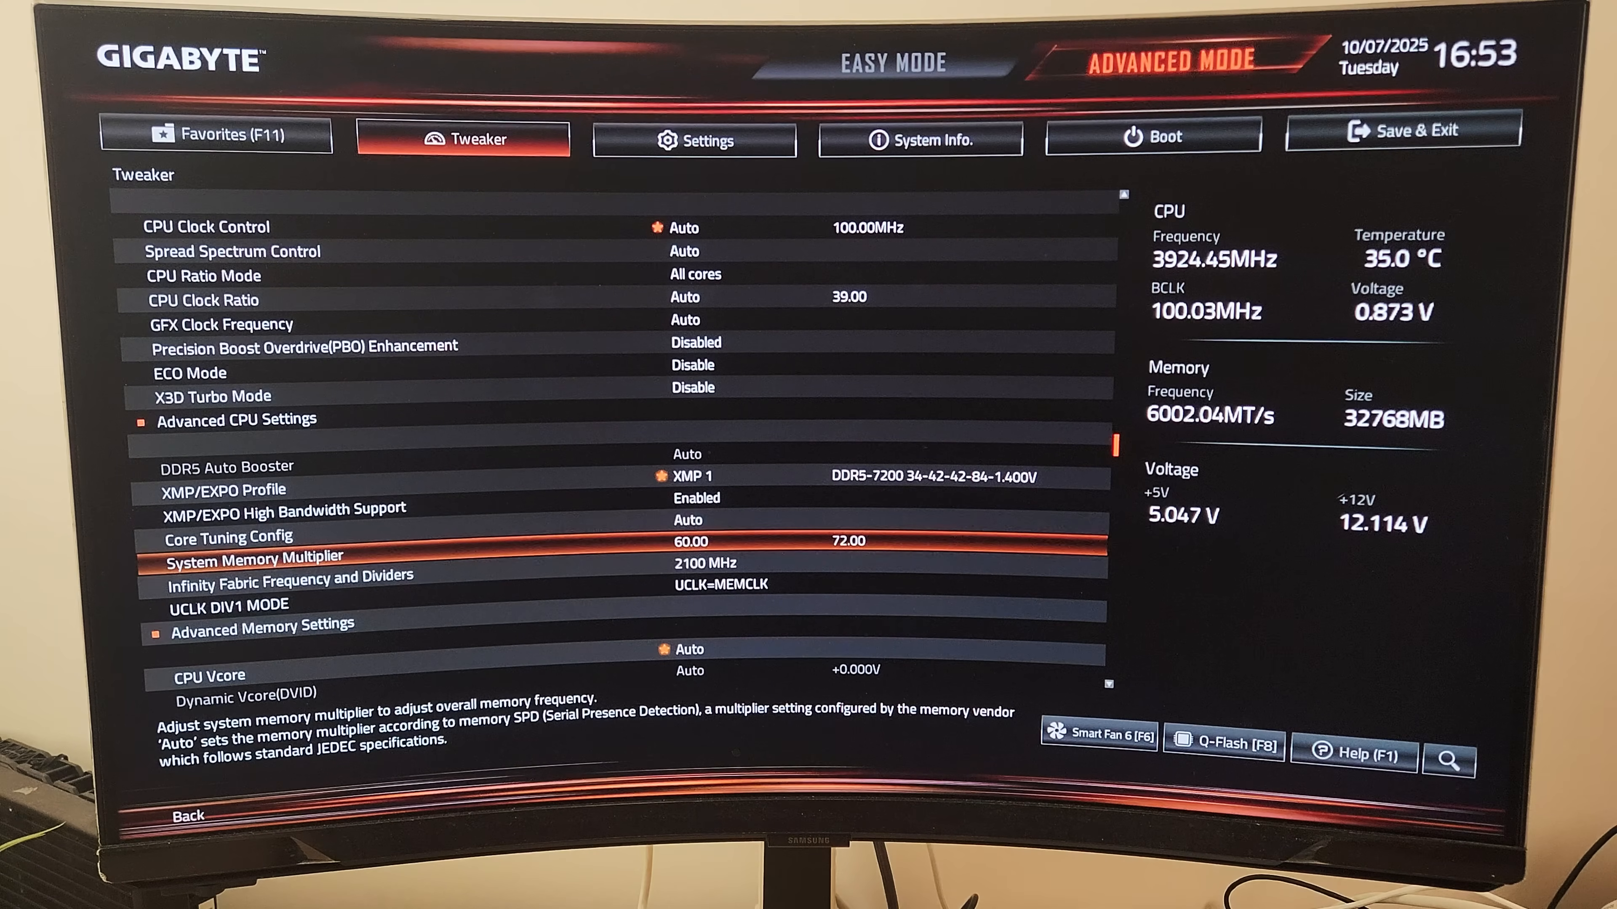
pyautogui.click(262, 635)
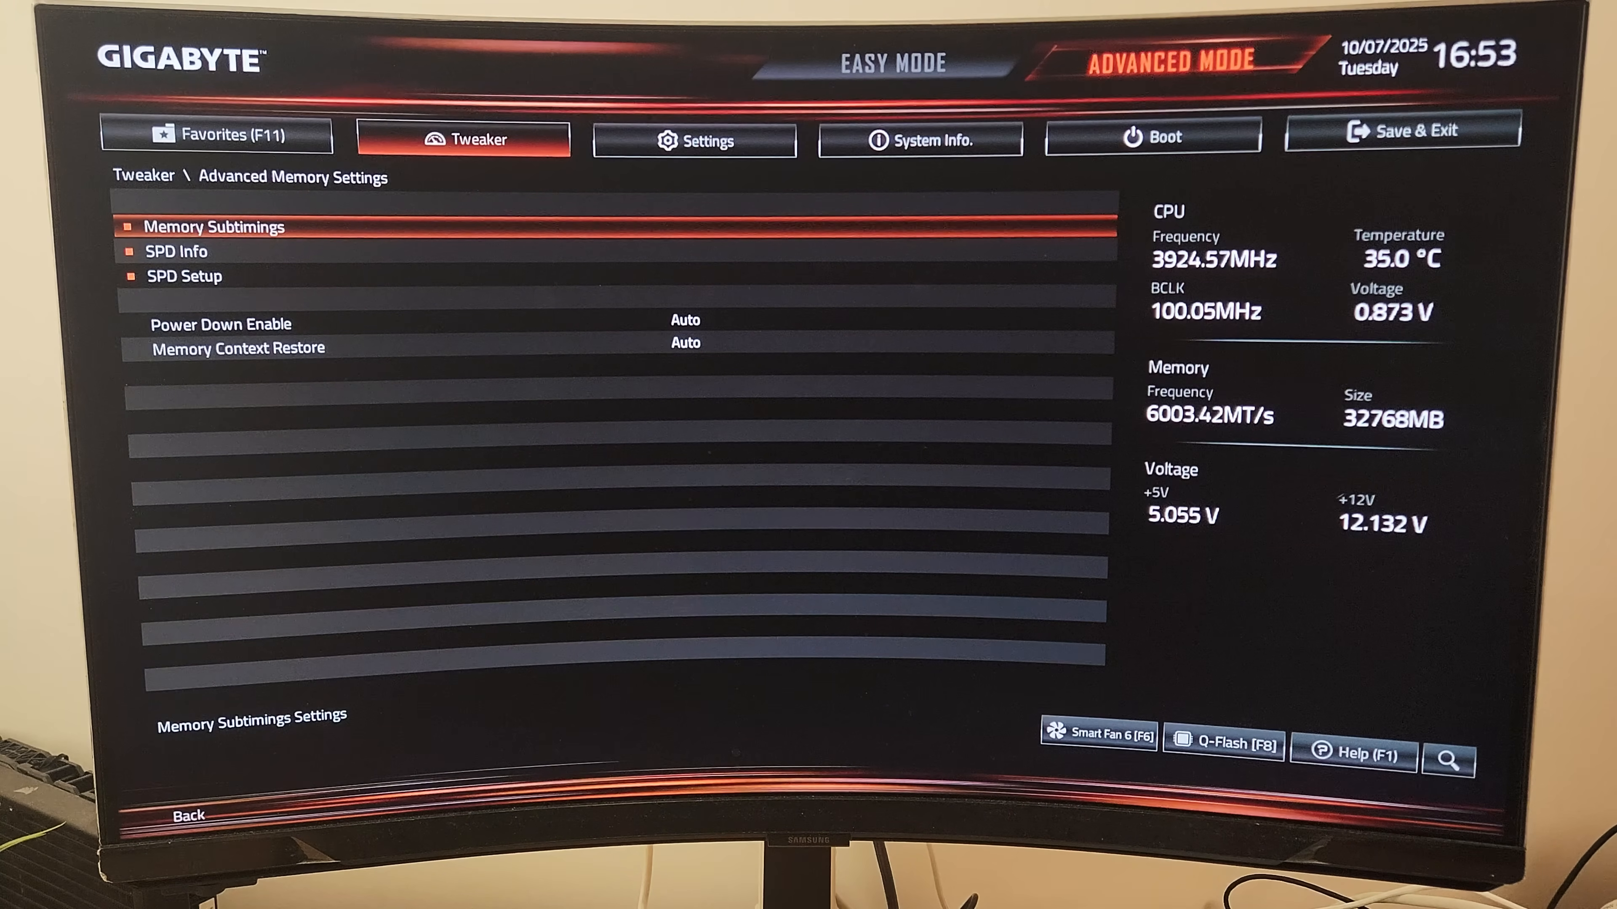
# - Back on Tweaker, set Dynamic Vcore (DVID) to 1.290V, then move to the Settings section
pyautogui.click(215, 228)
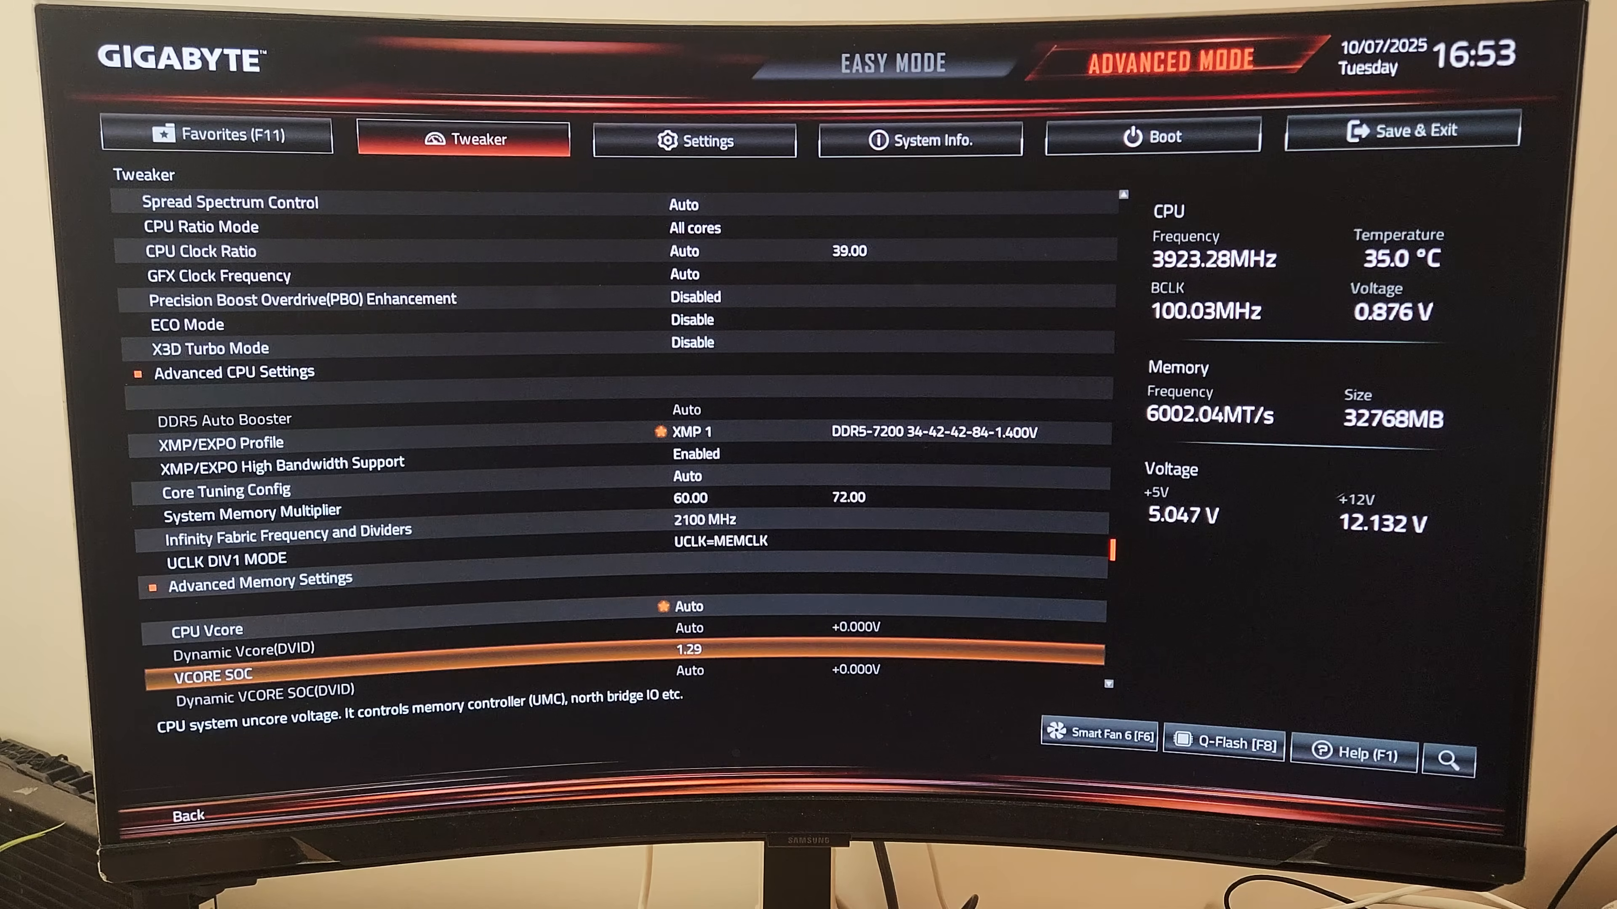
pyautogui.scroll(-3)
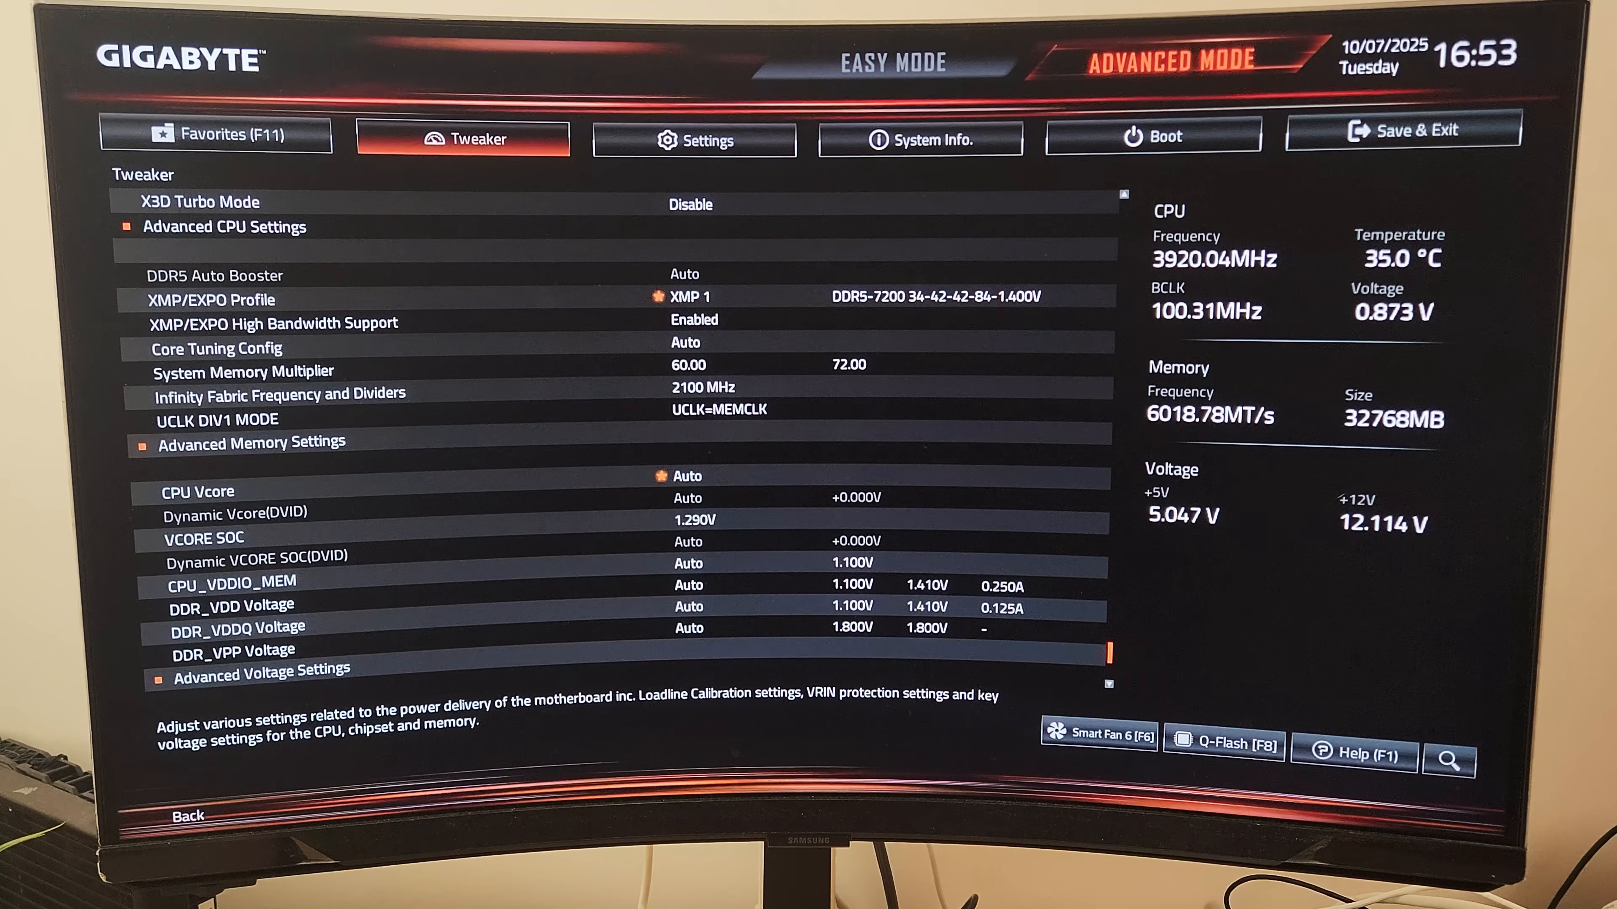
pyautogui.click(696, 142)
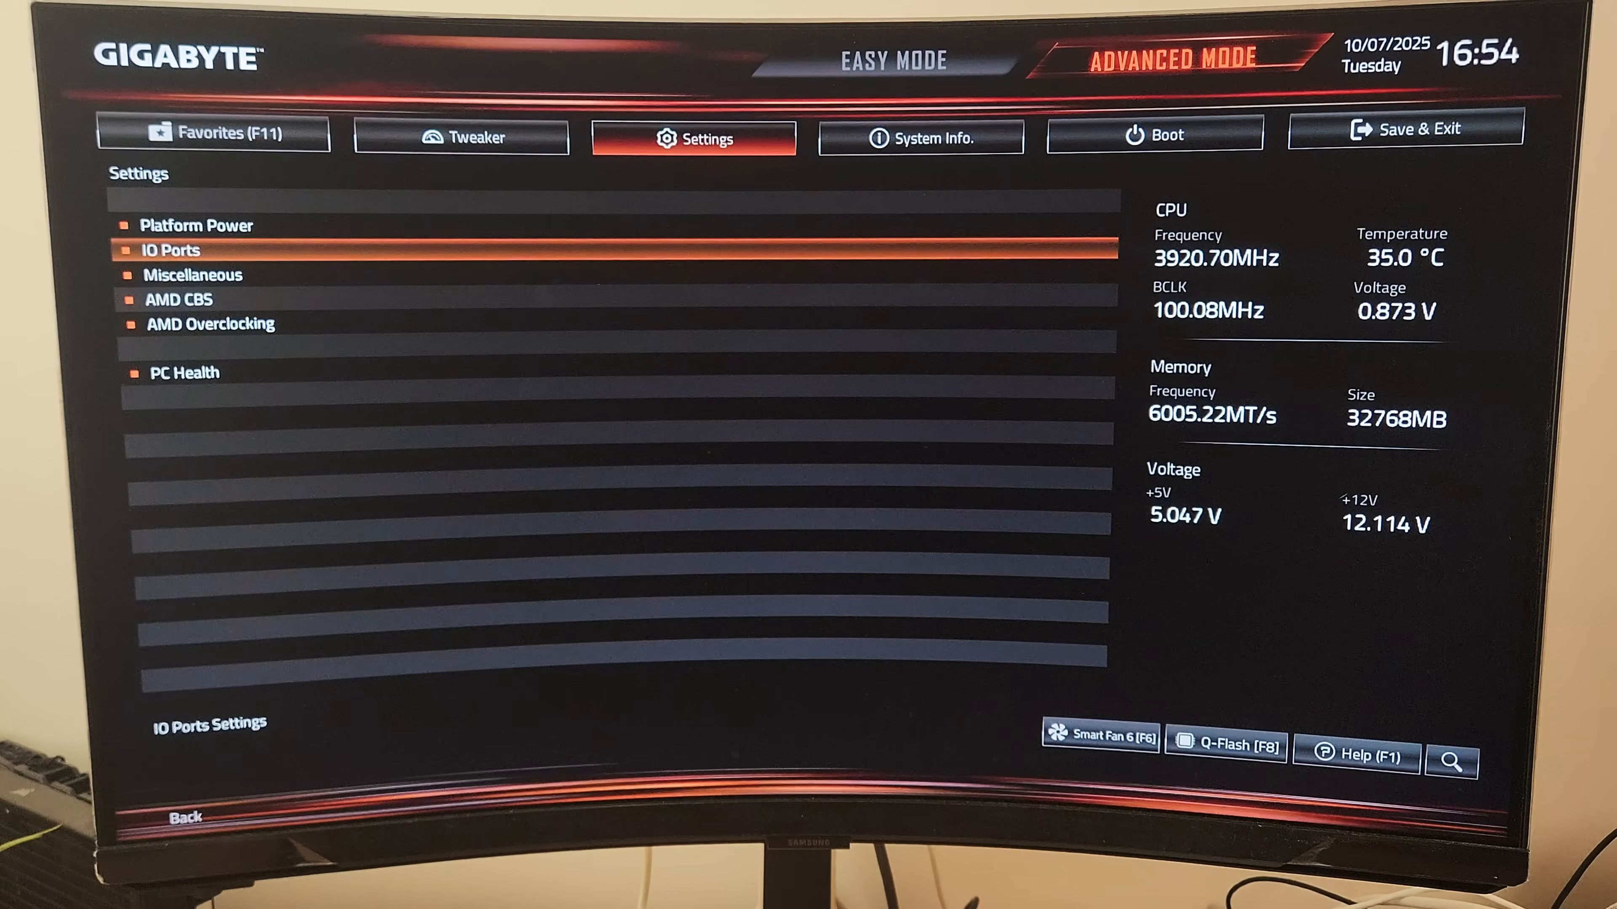
# - Move through System Info and Boot to the Save & Exit section
pyautogui.click(920, 140)
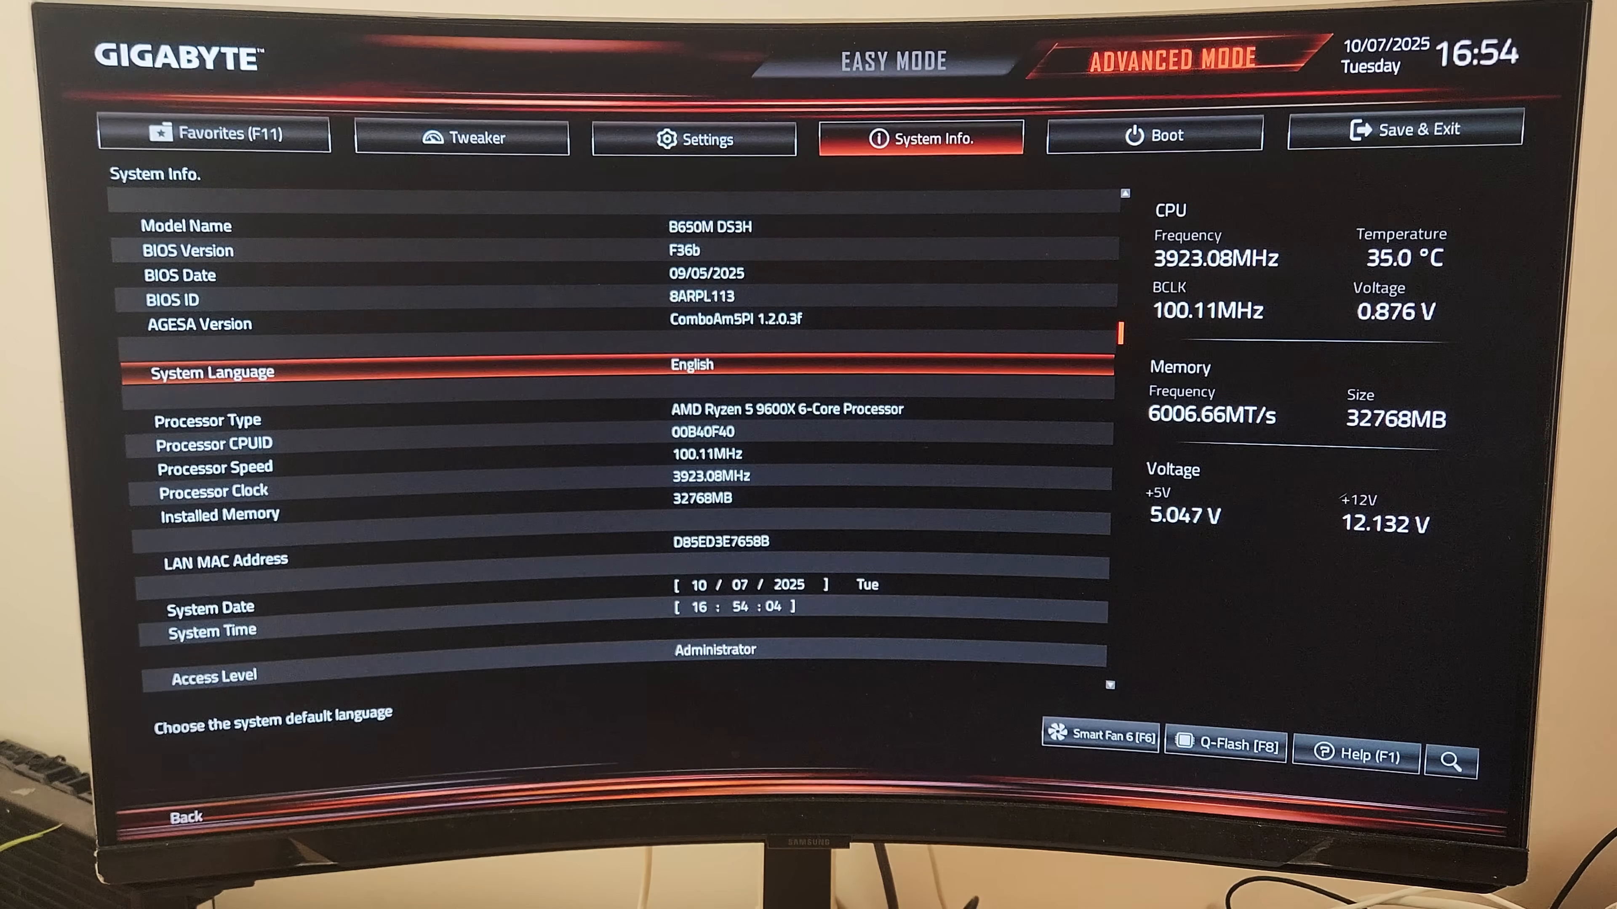
pyautogui.click(1153, 137)
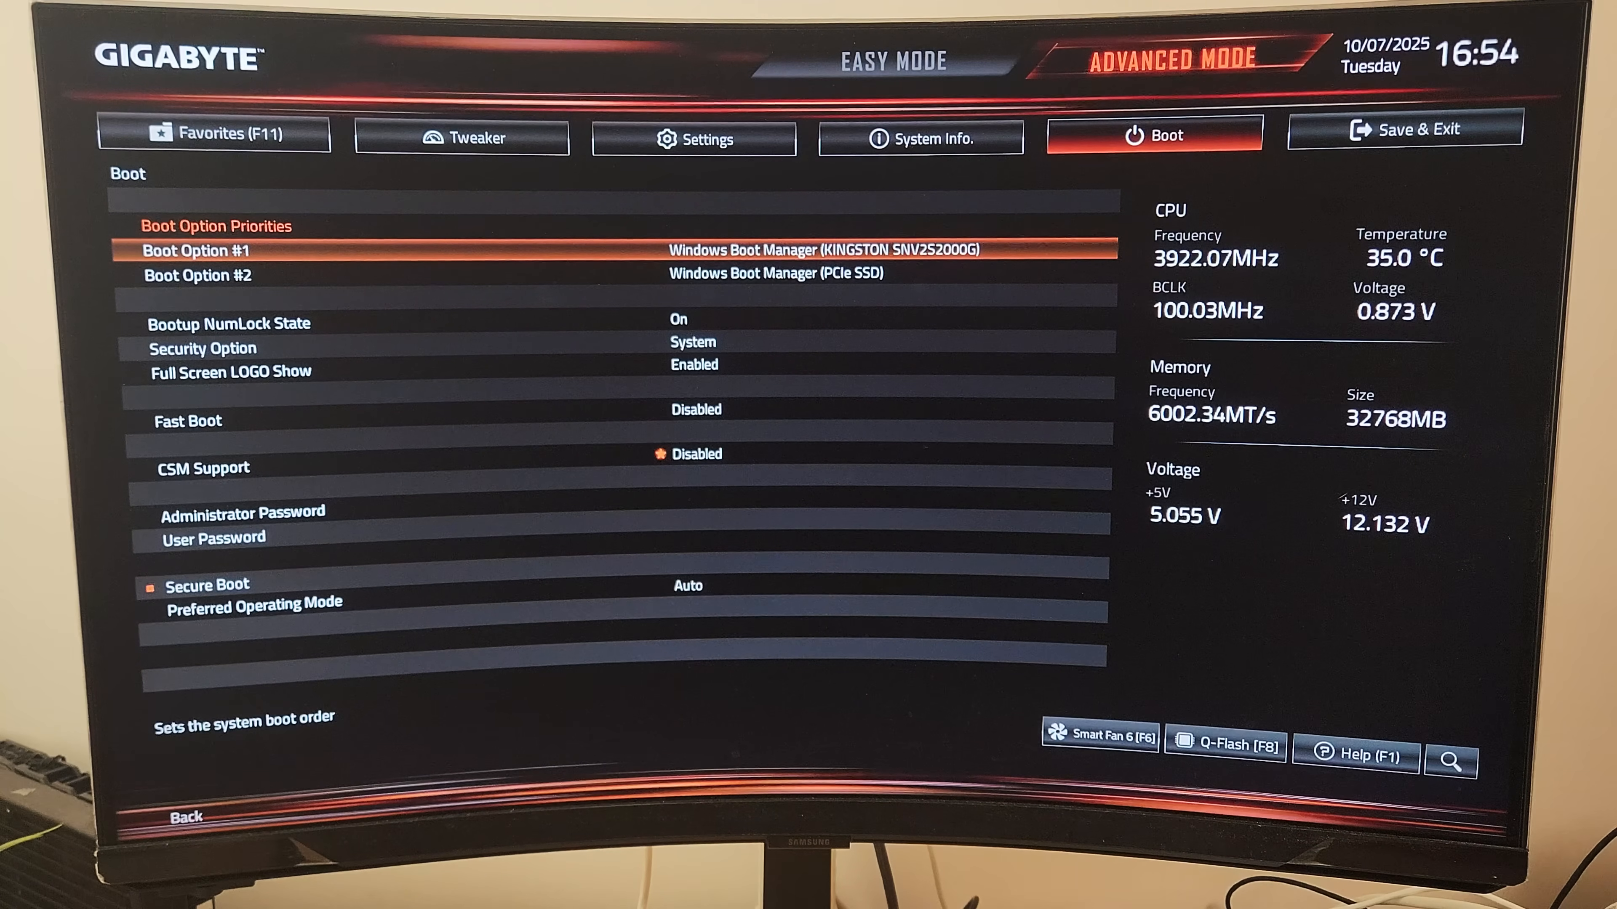
pyautogui.click(1414, 129)
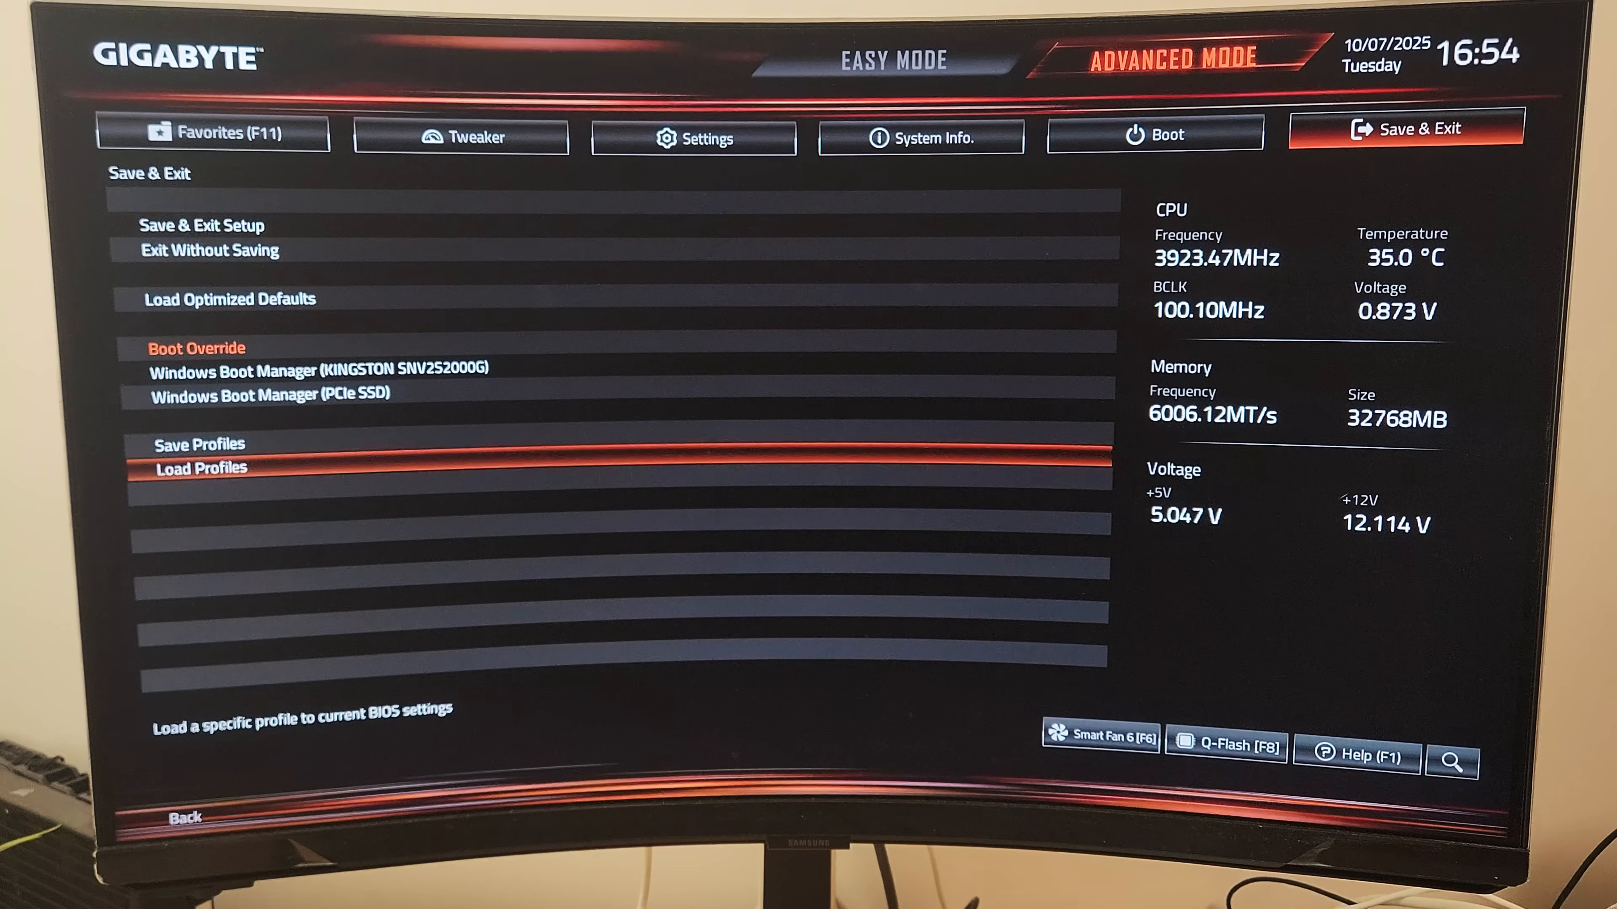
# - Save the current BIOS settings as a profile and confirm the Profile Saved message
pyautogui.click(199, 445)
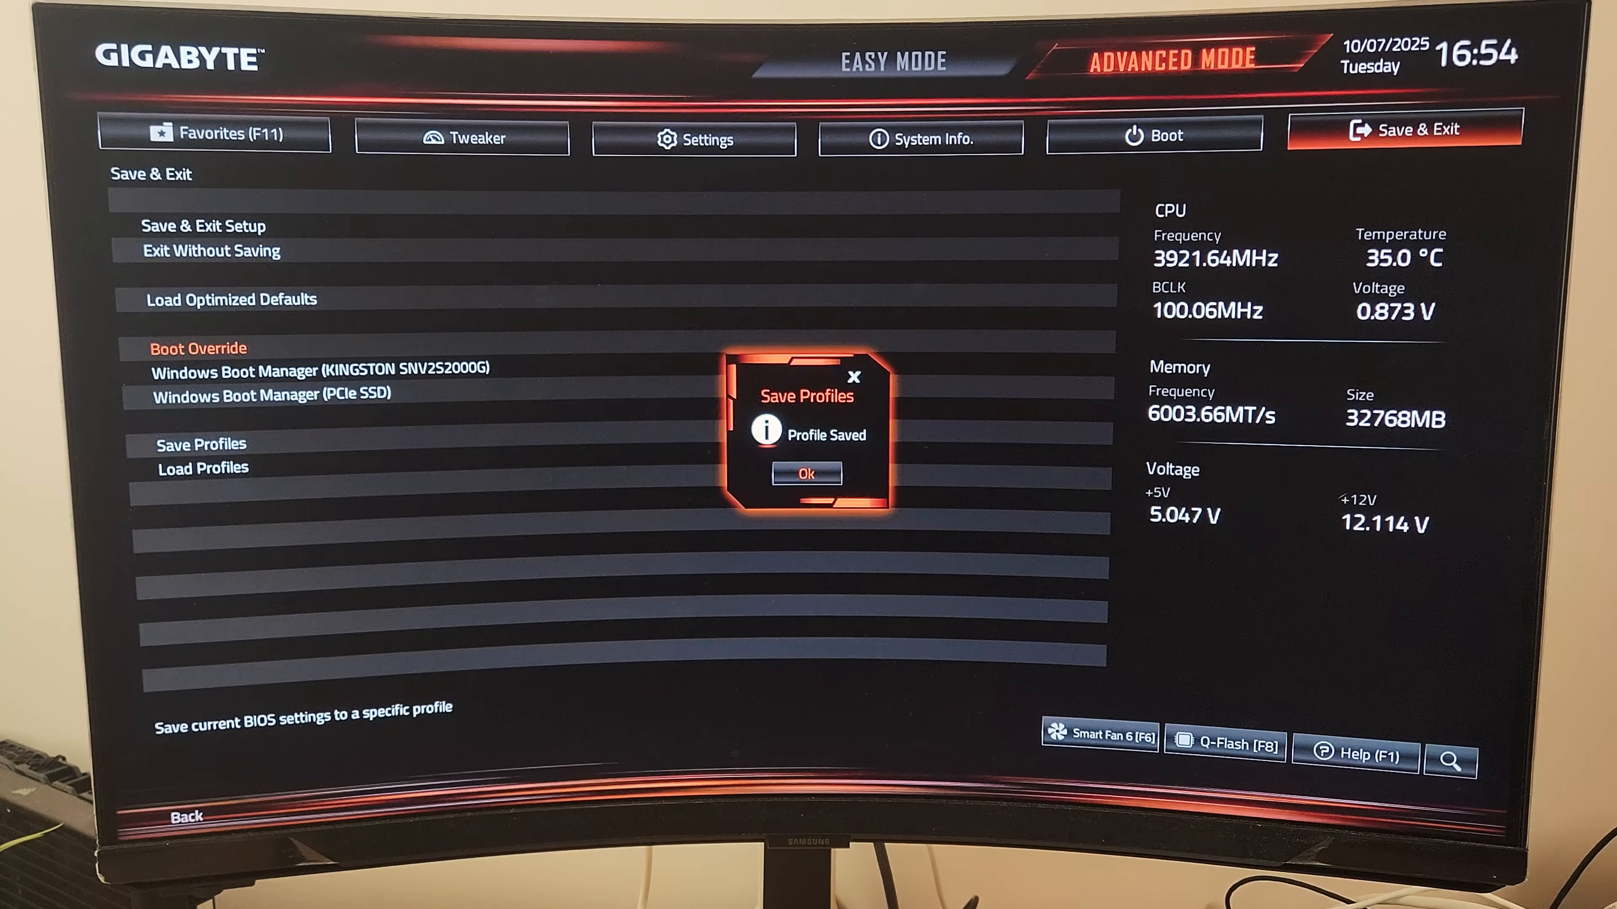
pyautogui.click(807, 474)
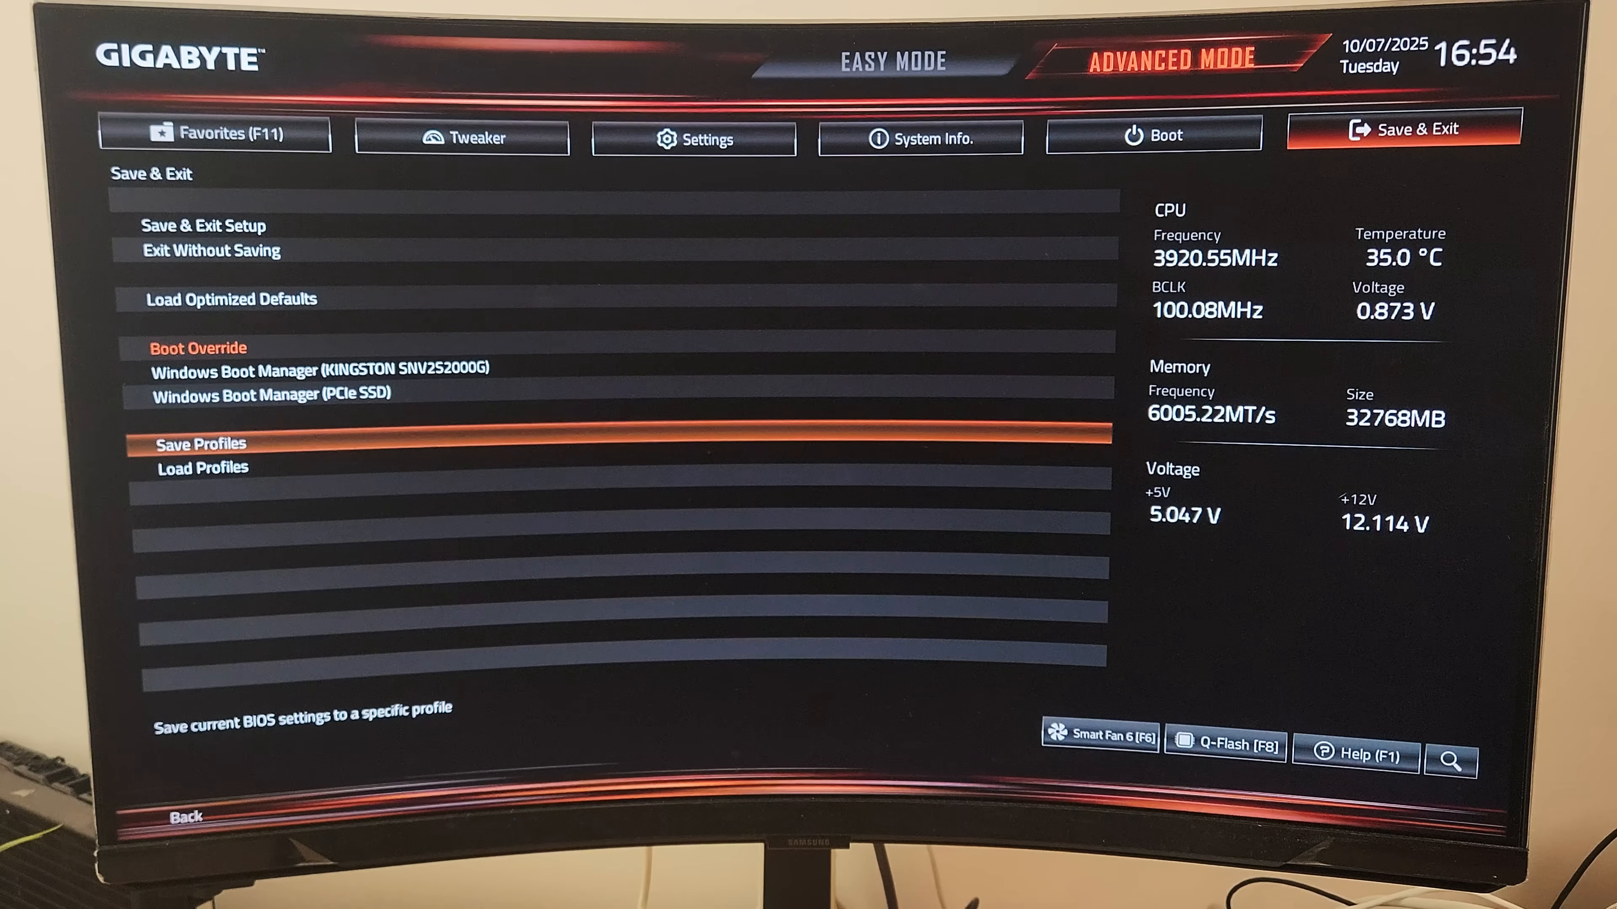